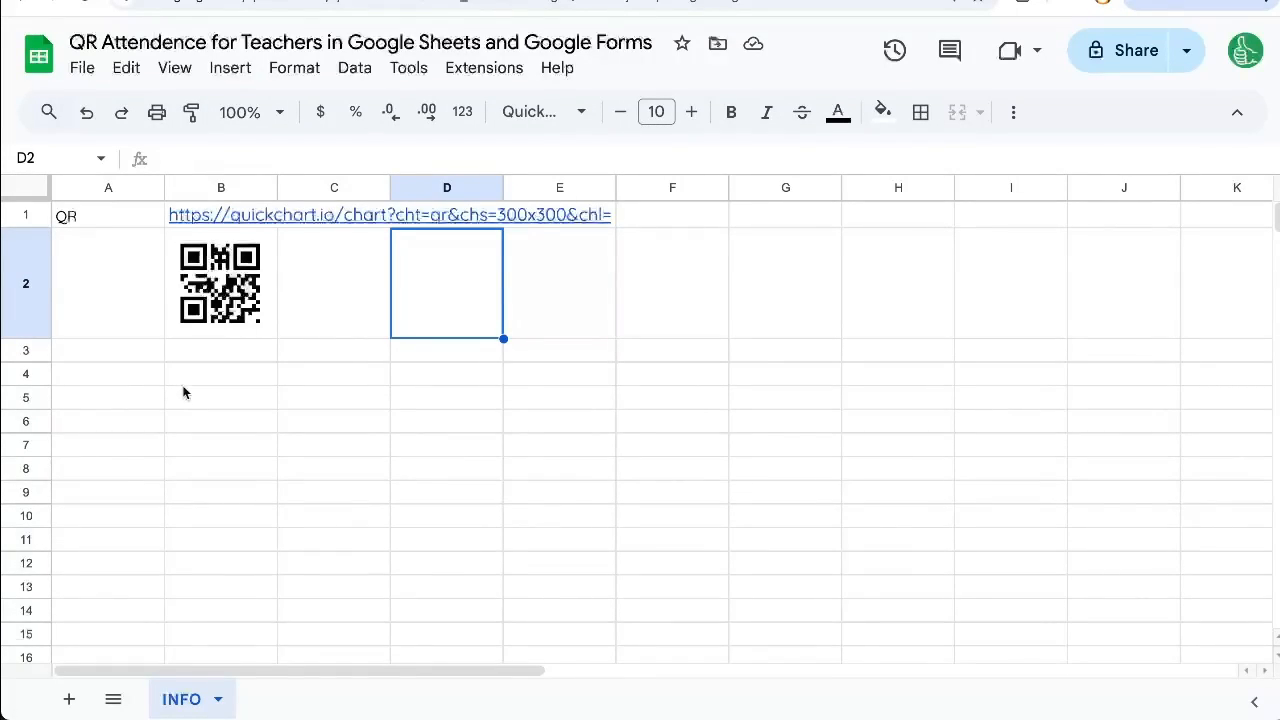
mouse_move(161, 451)
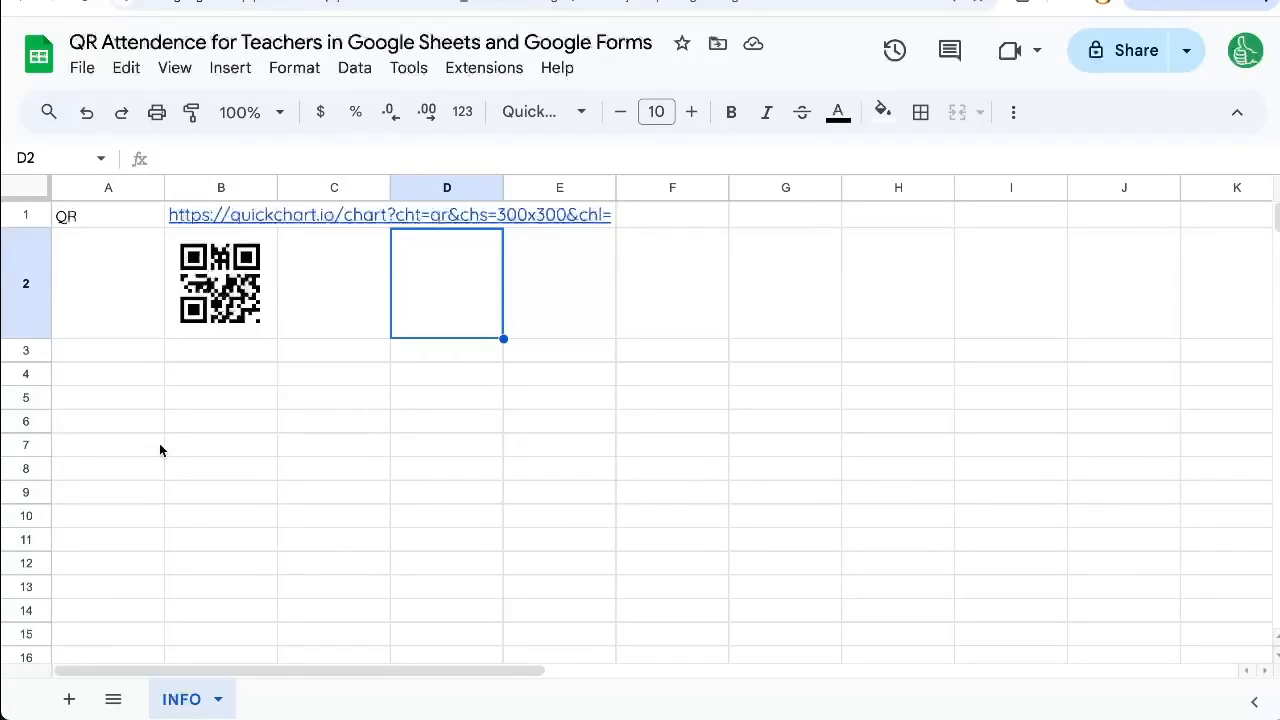
mouse_move(167, 340)
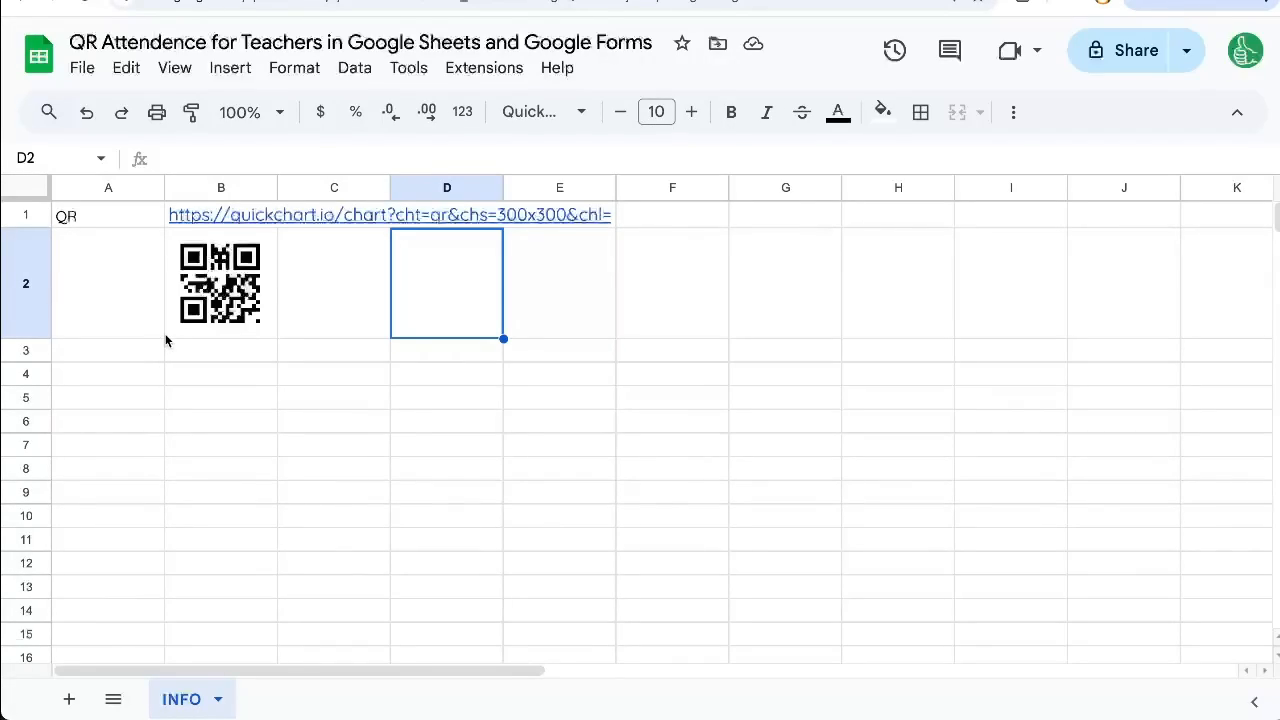
mouse_move(288, 324)
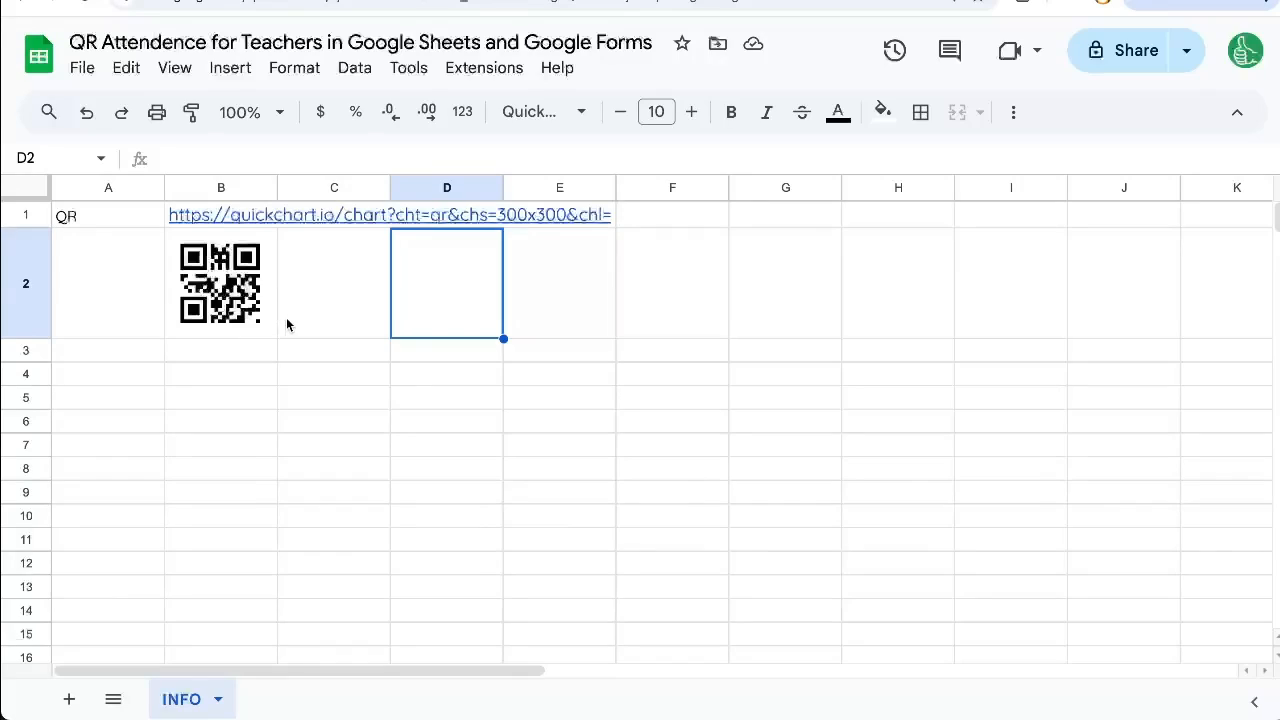
mouse_move(185, 232)
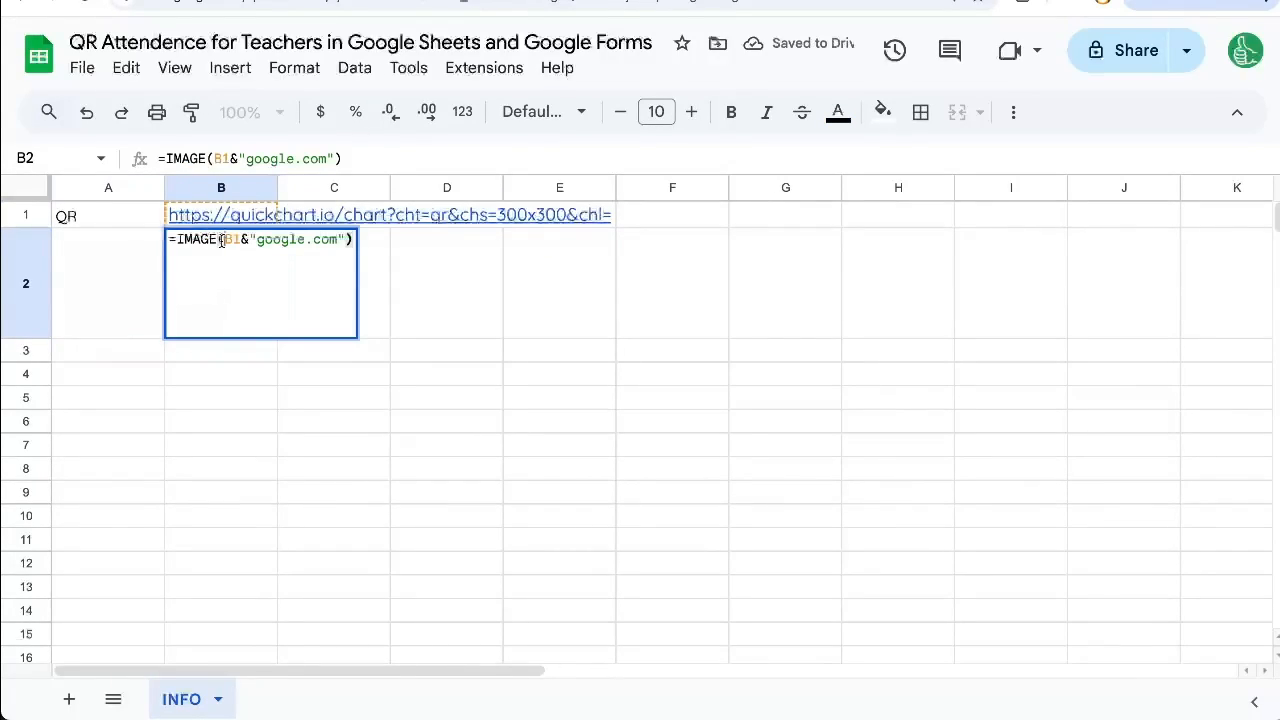
Inspect the google.com URL in B2's IMAGE formula and confirm it unchanged
click(230, 238)
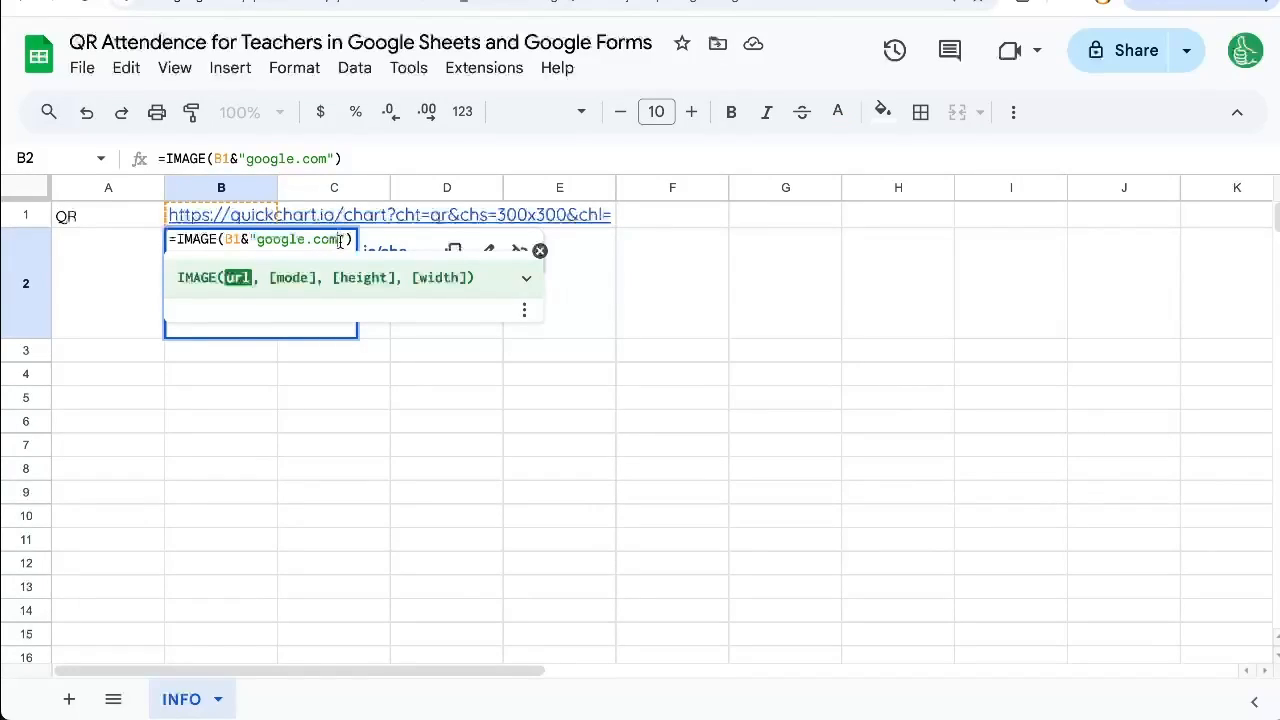
key(Return)
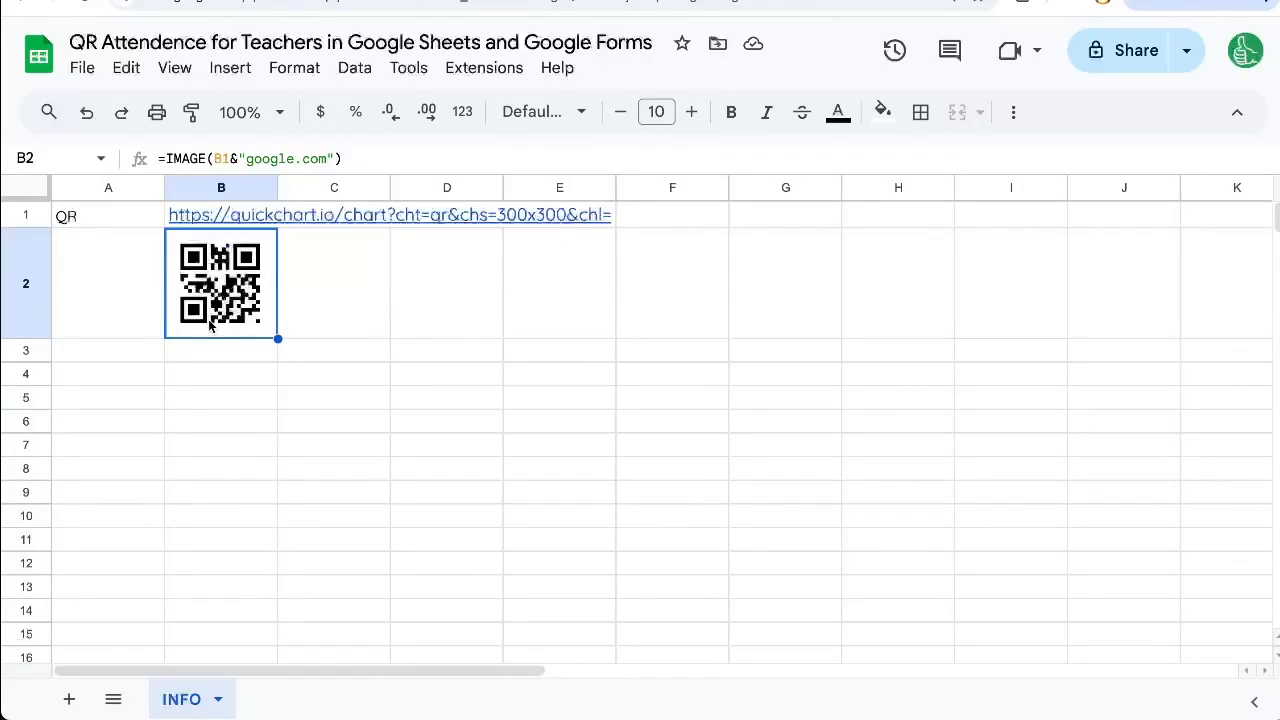
mouse_move(131, 693)
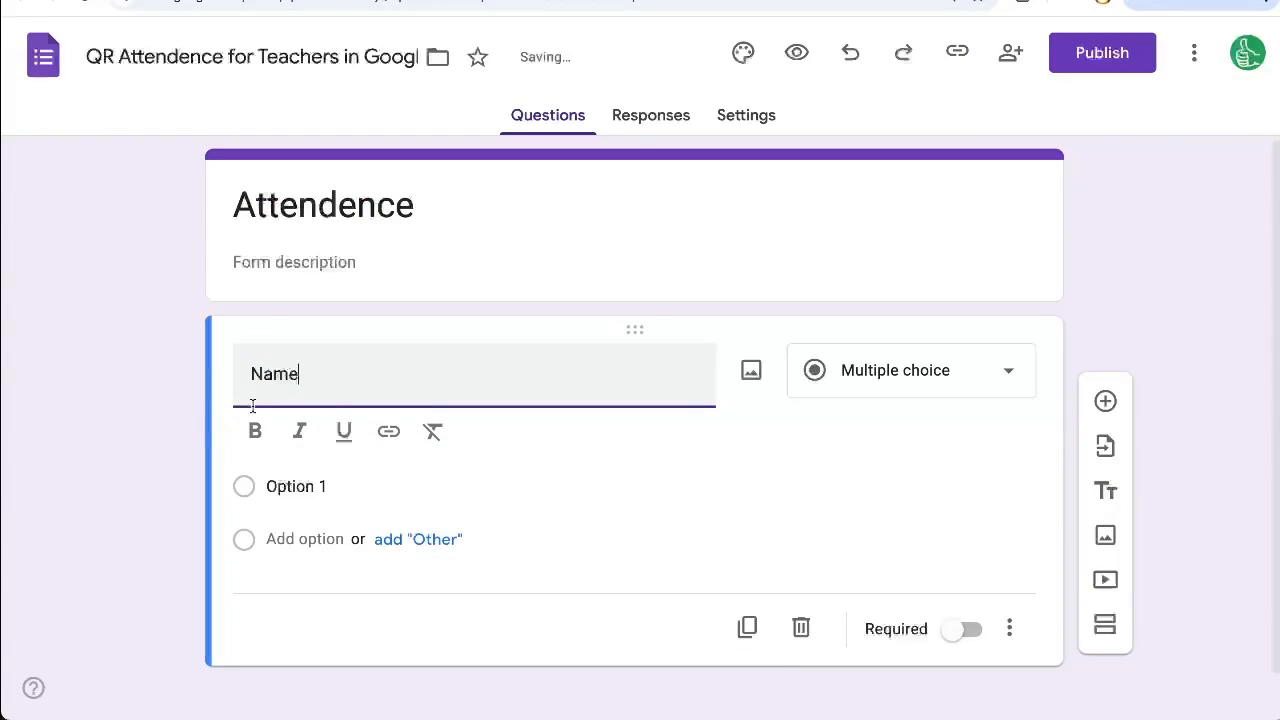
Publish the Attendence form and change who can respond
click(1101, 52)
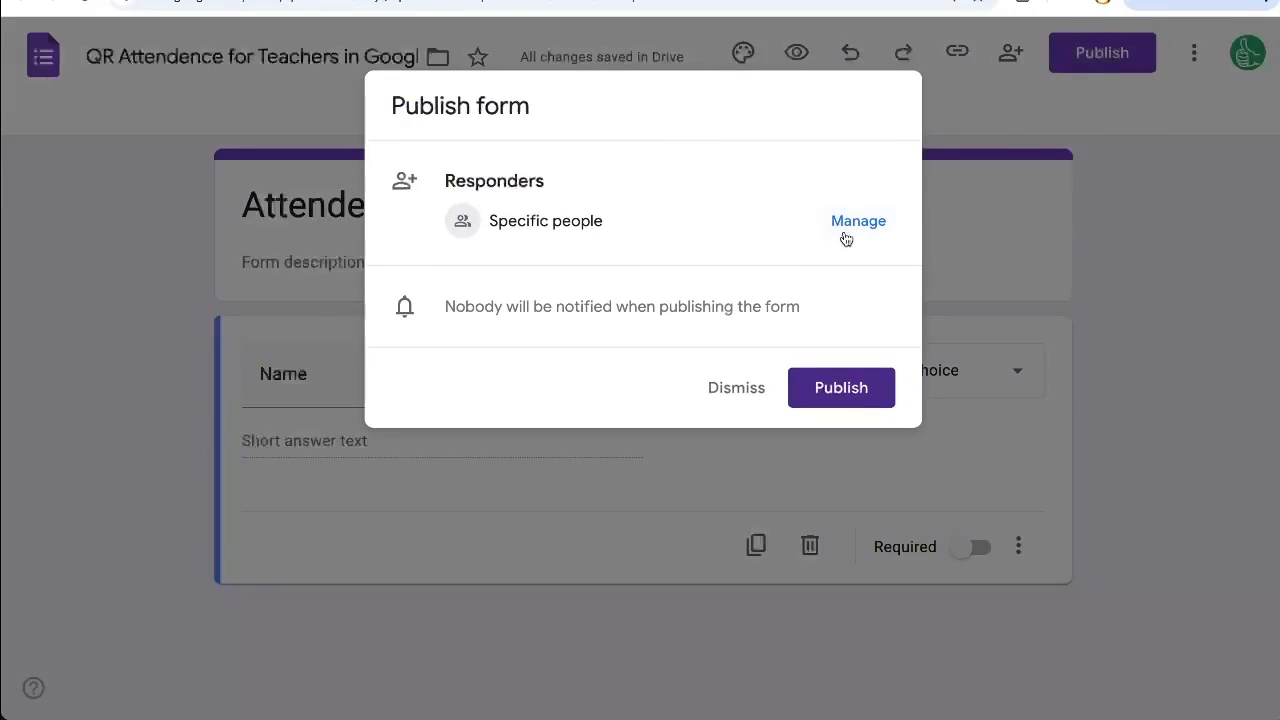
click(858, 220)
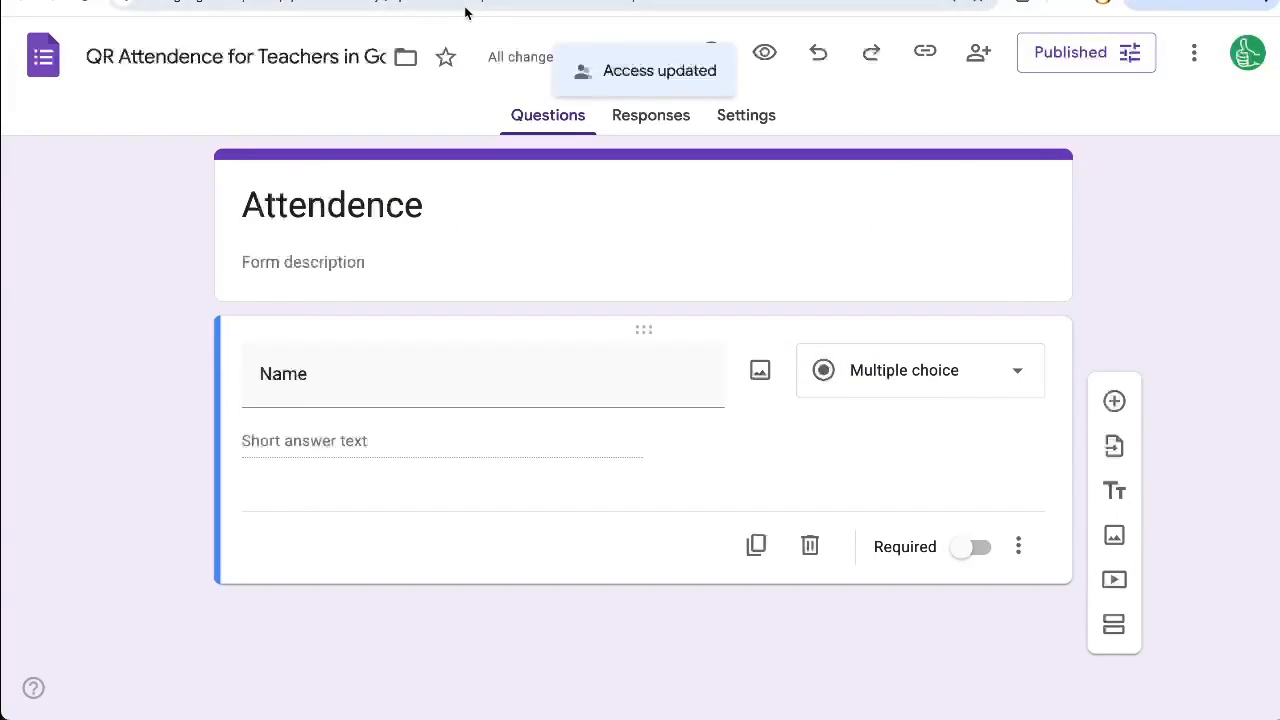
mouse_move(908, 87)
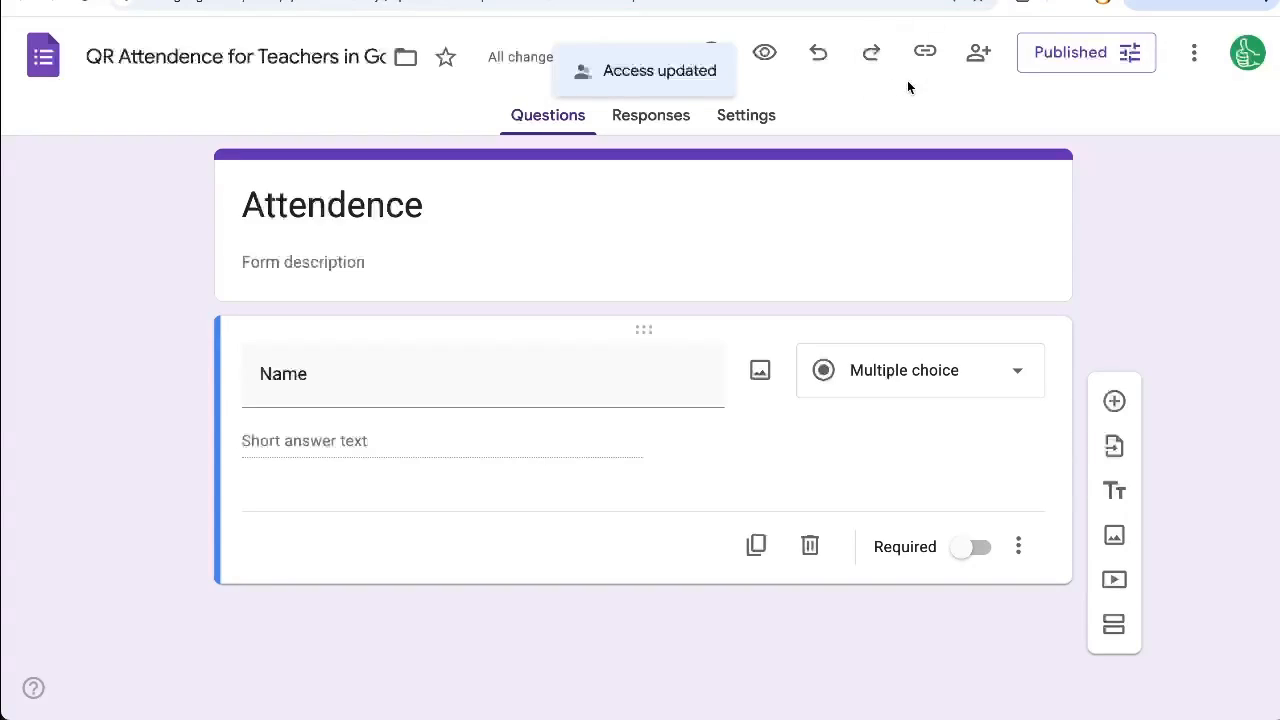
mouse_move(908, 408)
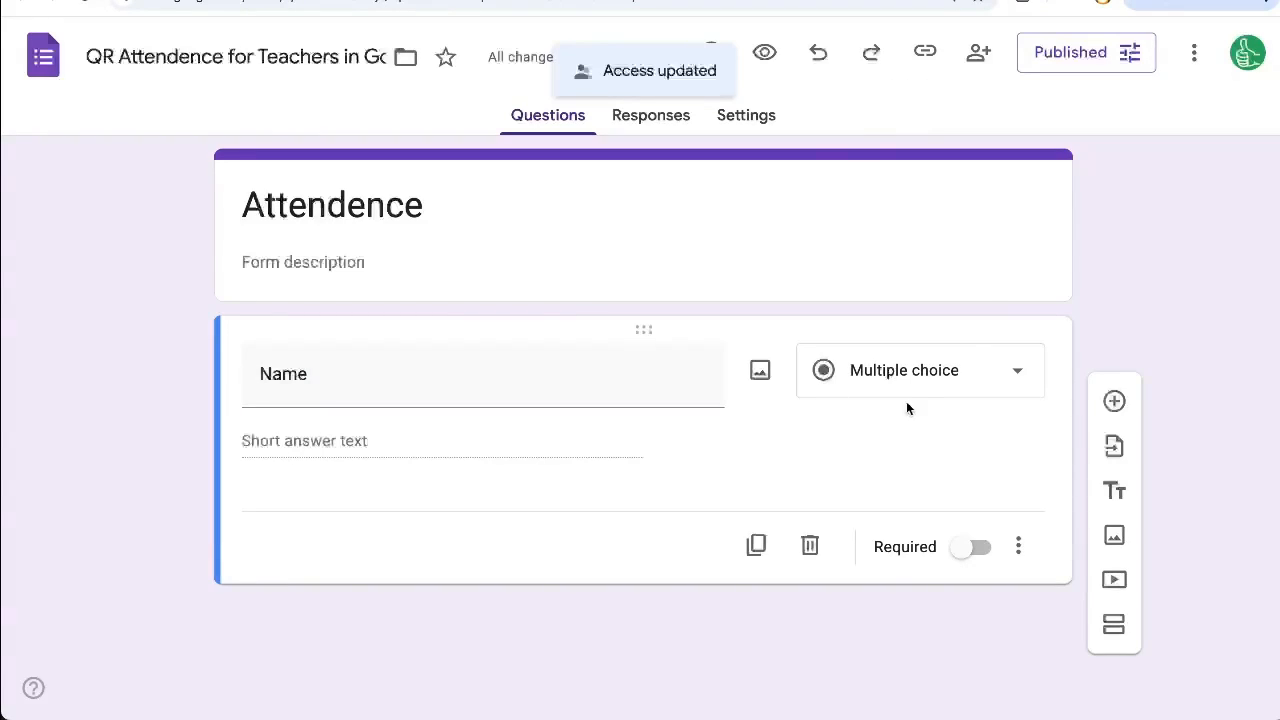
mouse_move(1193, 52)
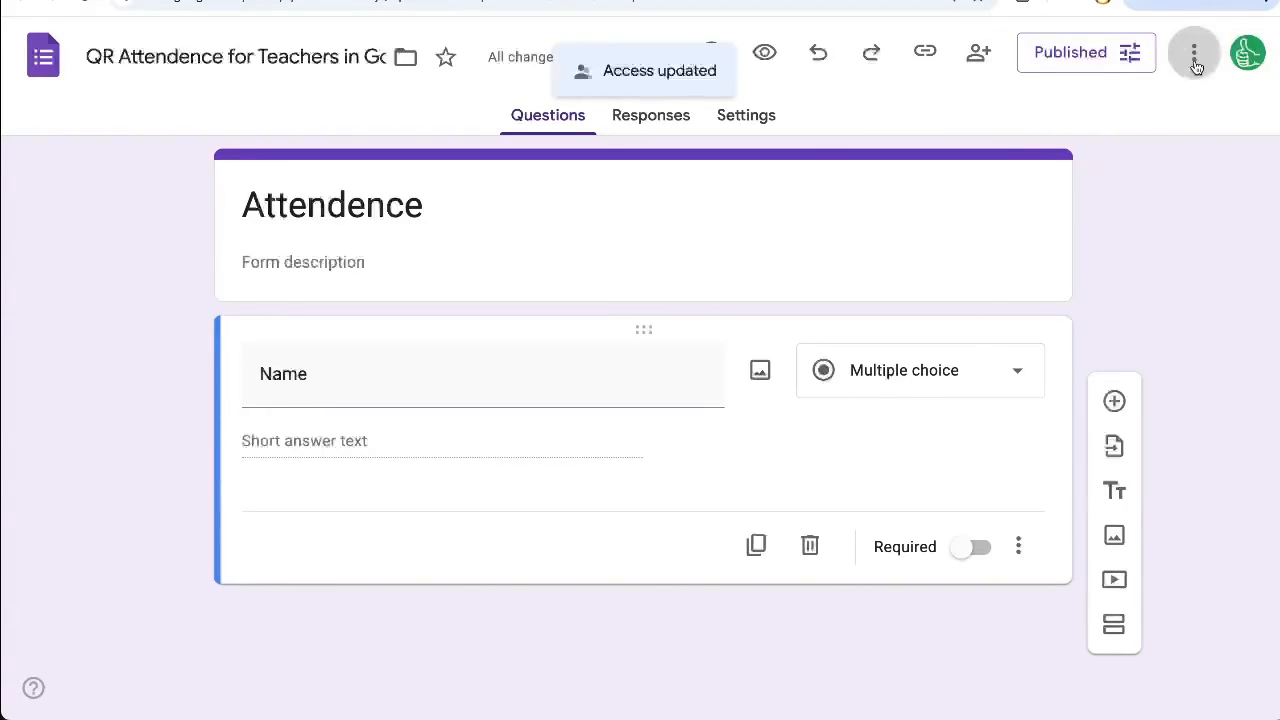
click(1193, 52)
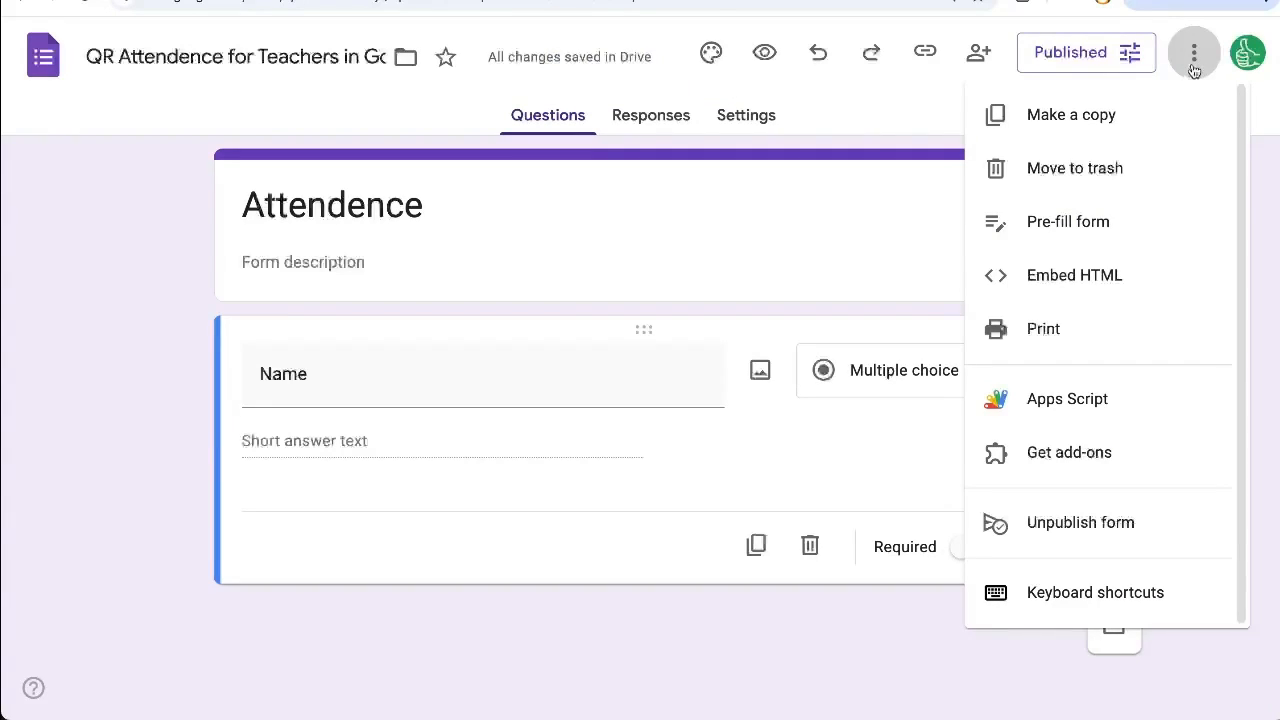
click(1068, 221)
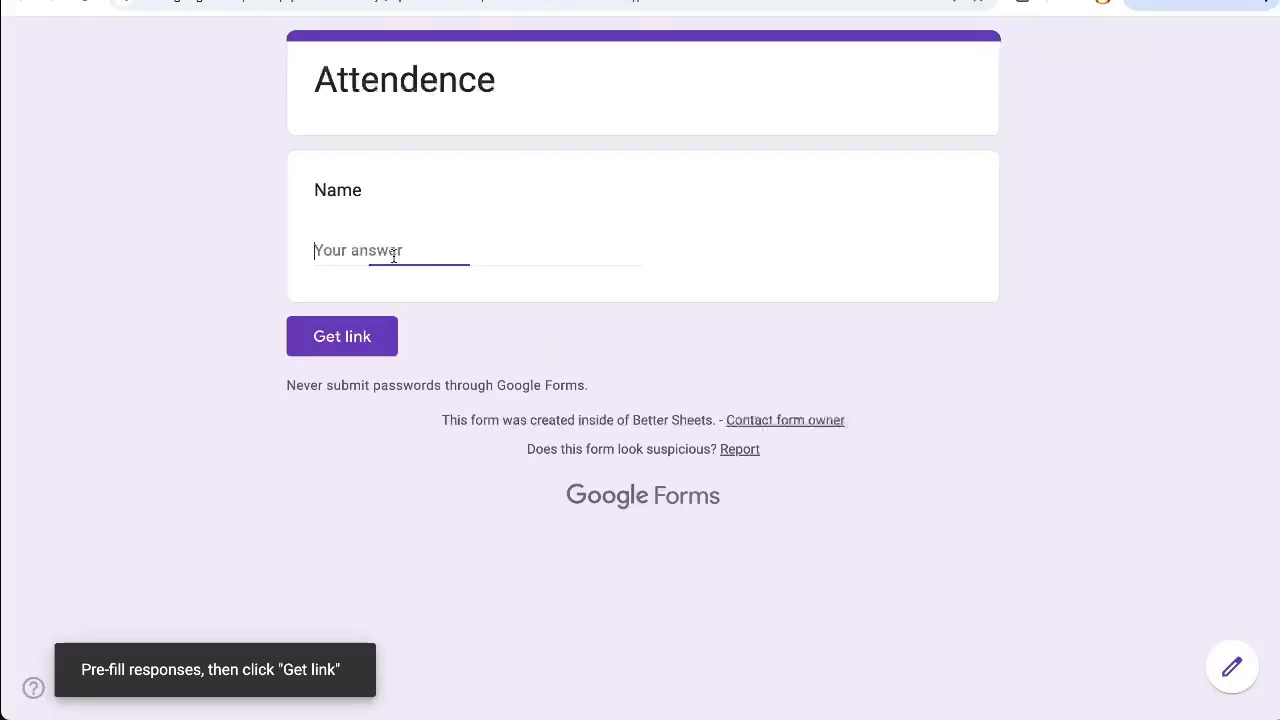
text(Andy Carter)
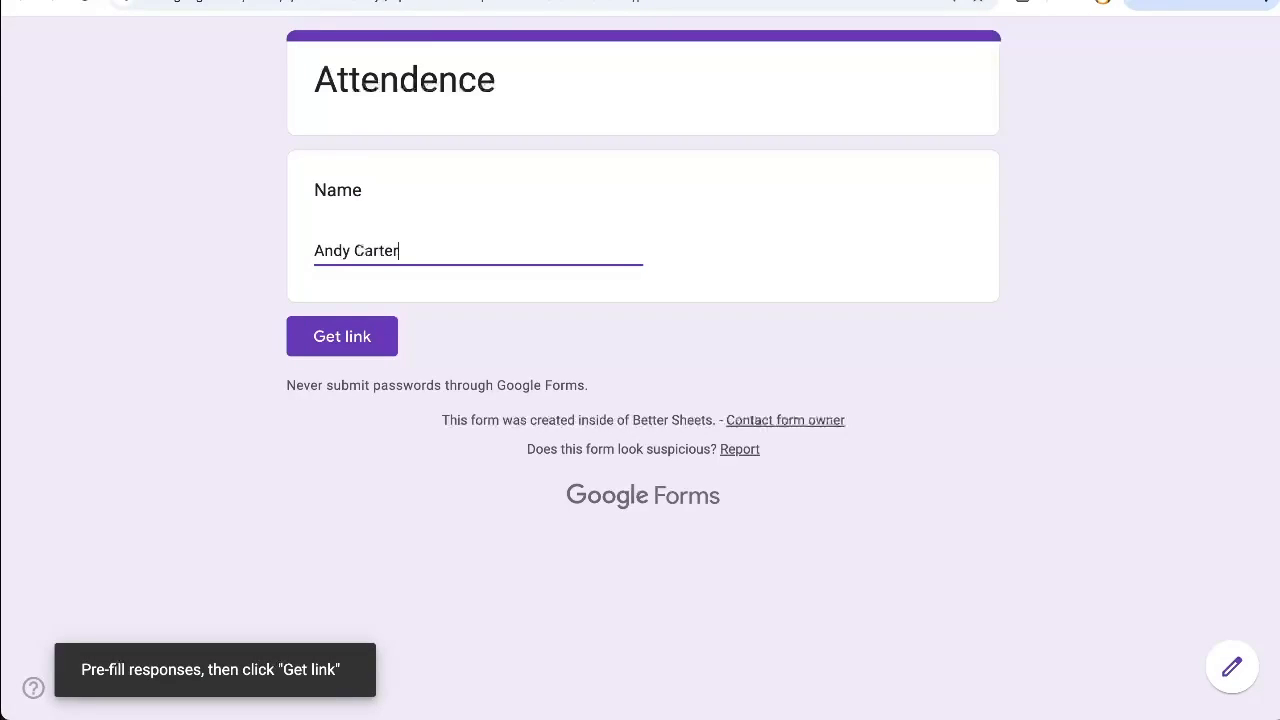
click(342, 336)
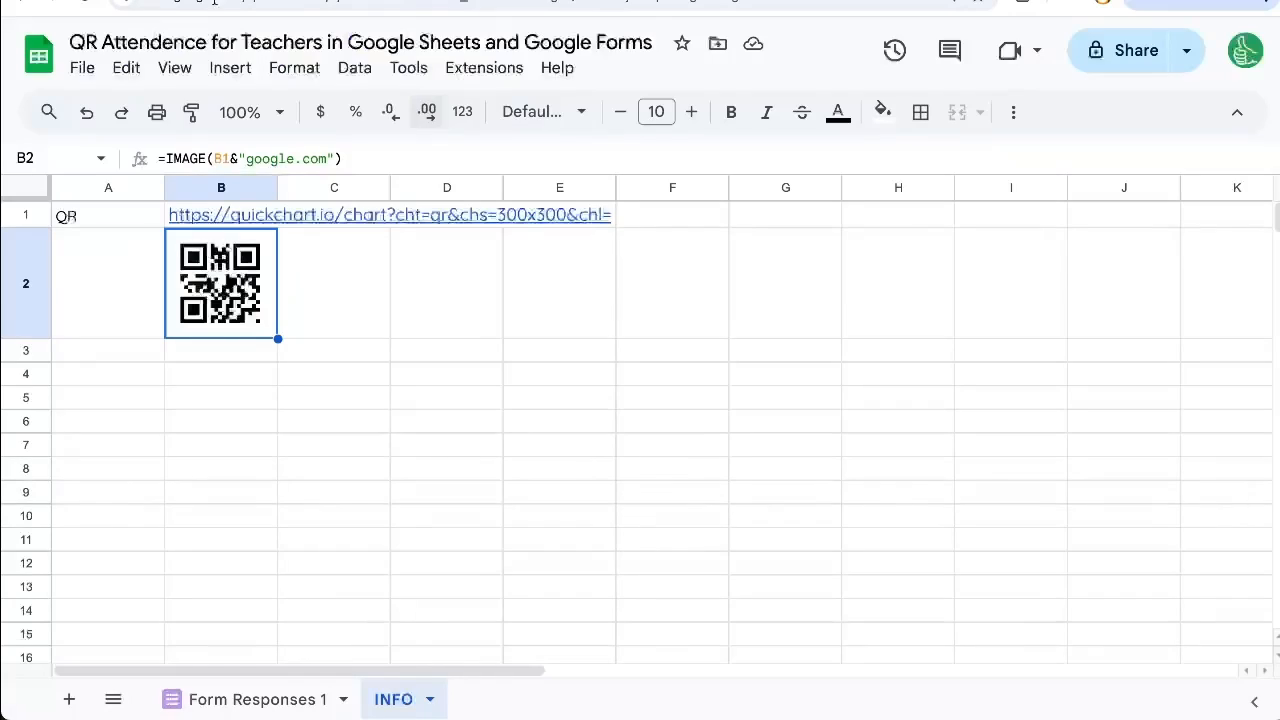
Paste the pre-filled link into B3 with the name changed to 'Bart+...'
click(220, 350)
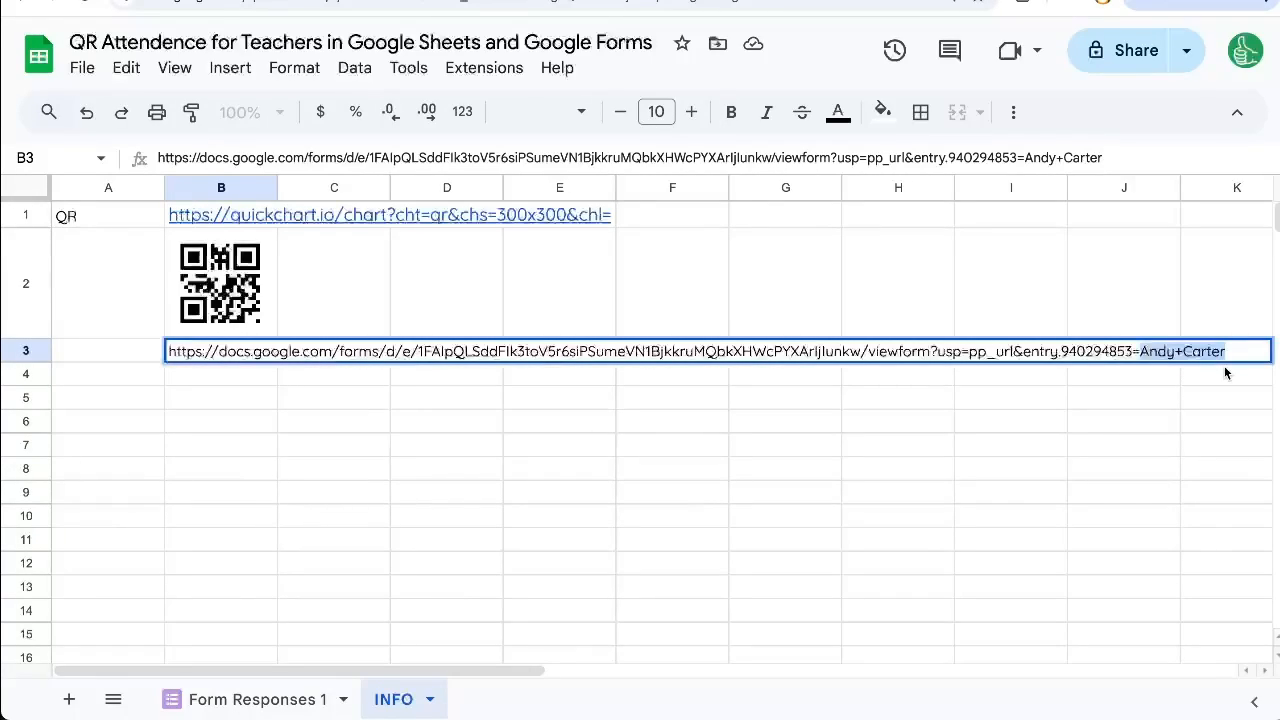
text(Bart+)
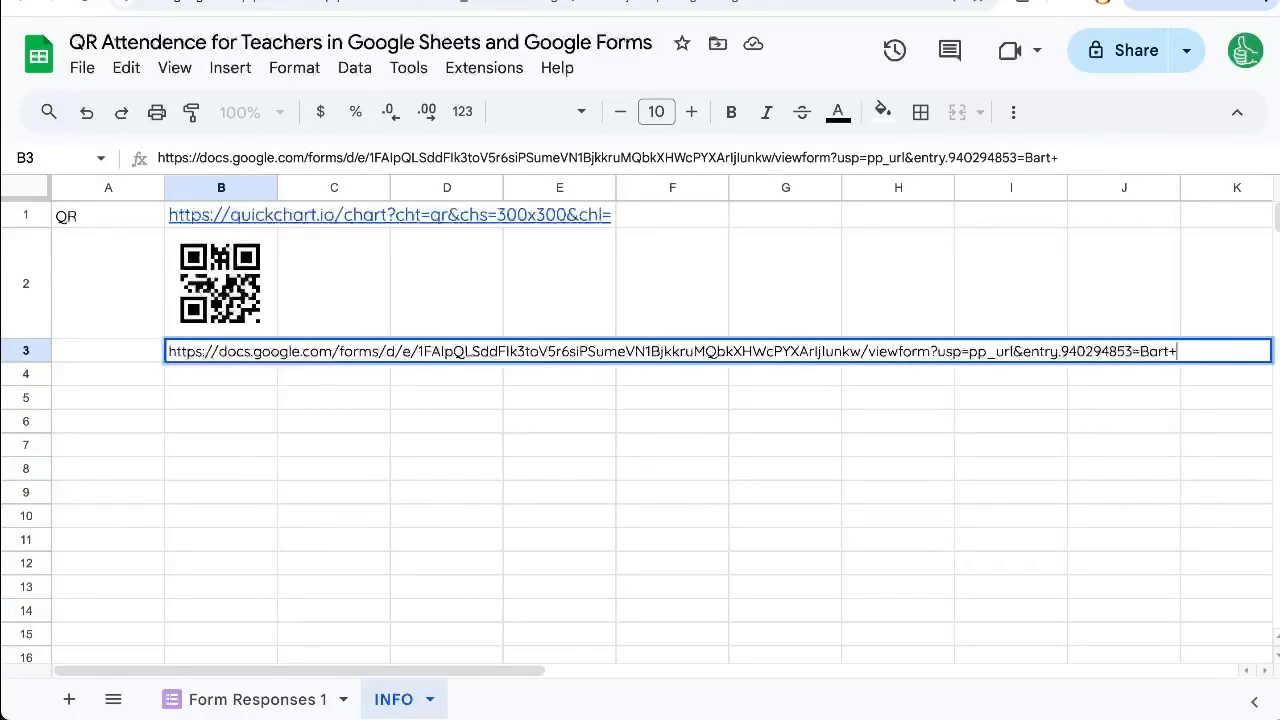
key(Enter)
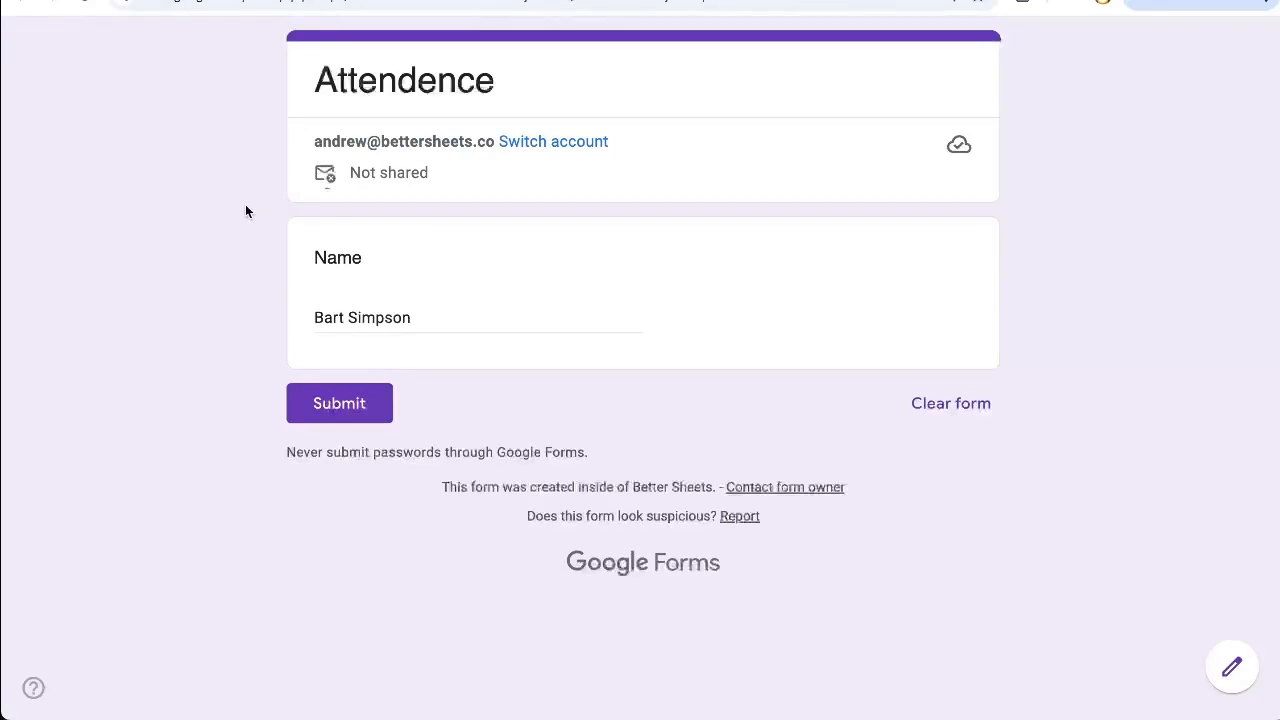
Check the pre-filled Bart Simpson Name answer and submit the response
click(410, 317)
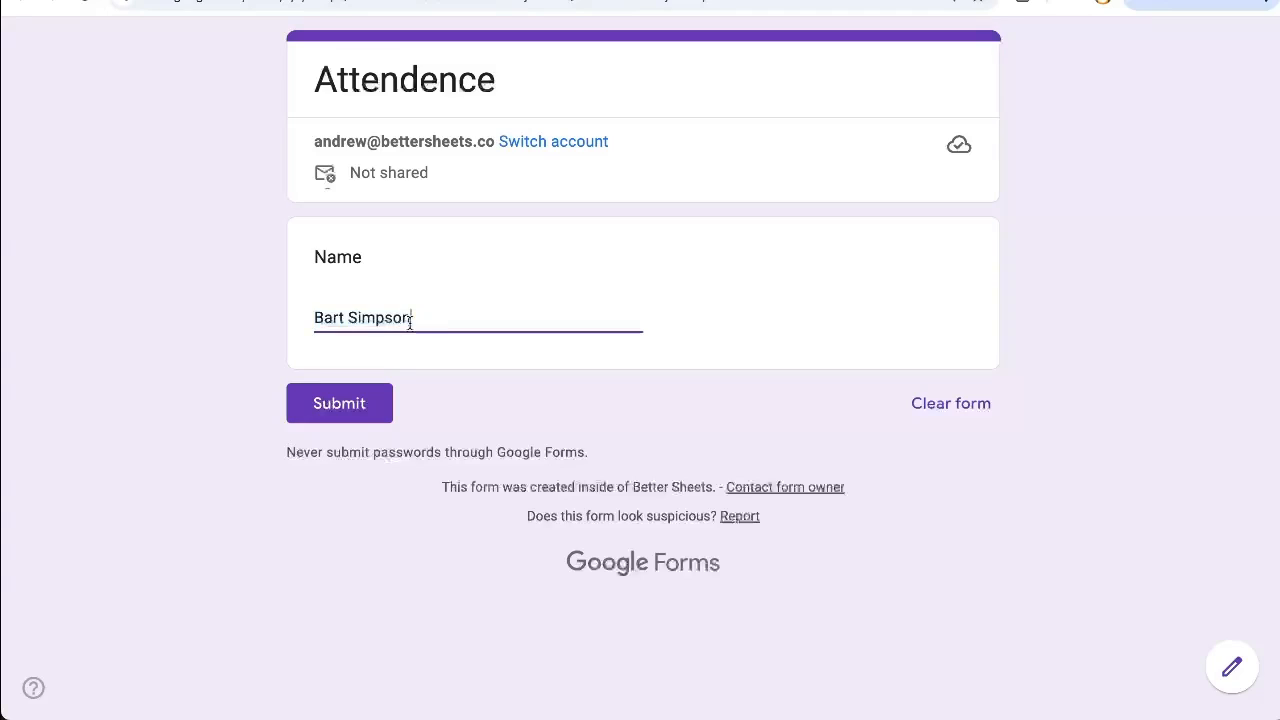
click(339, 403)
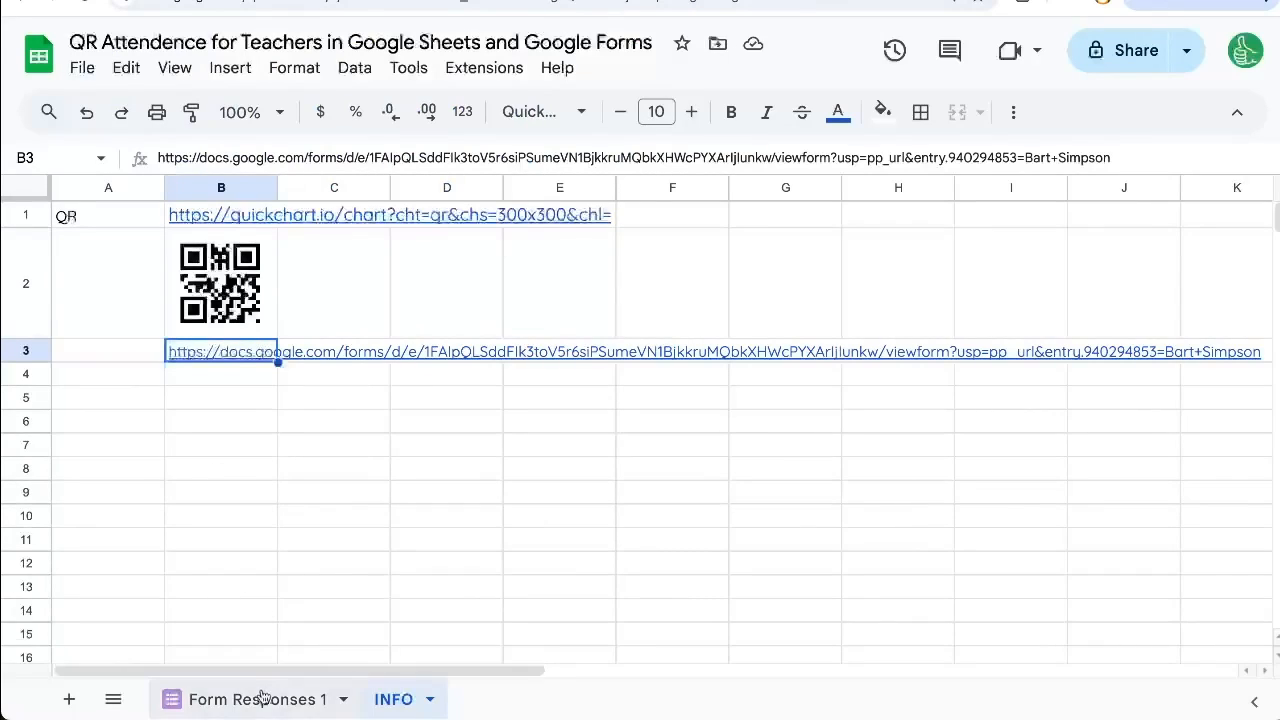
click(258, 699)
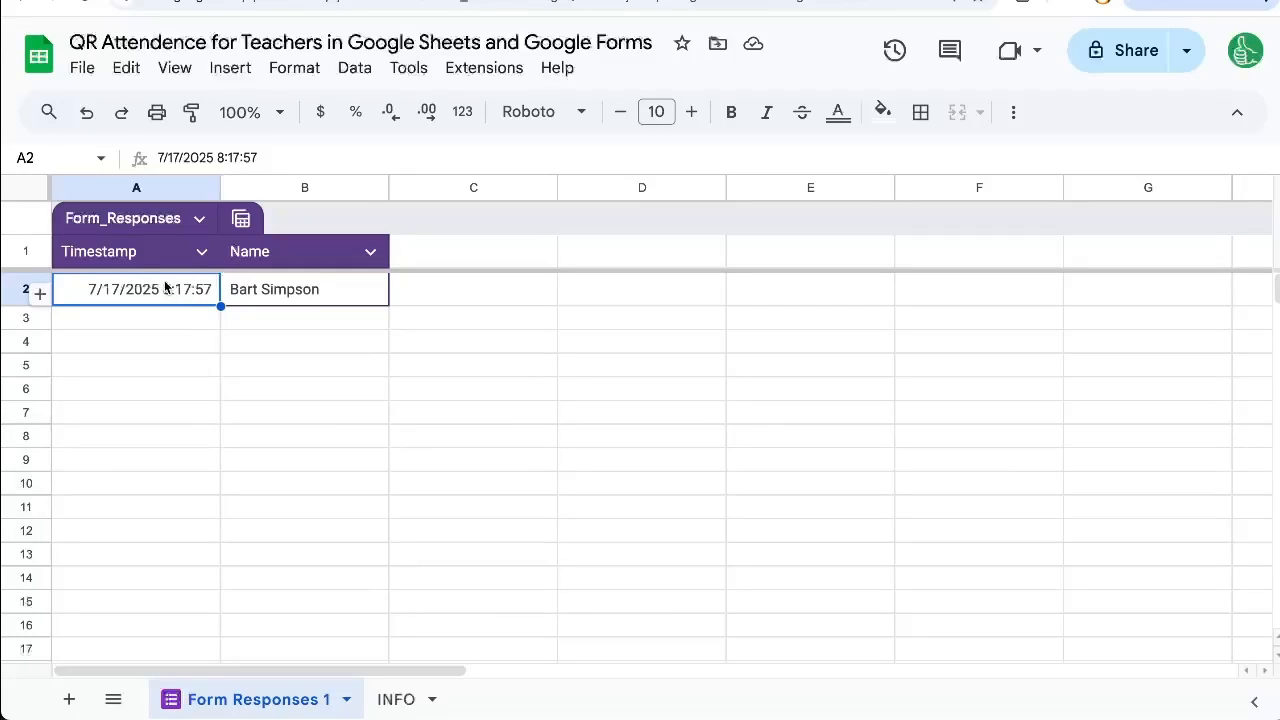
click(395, 699)
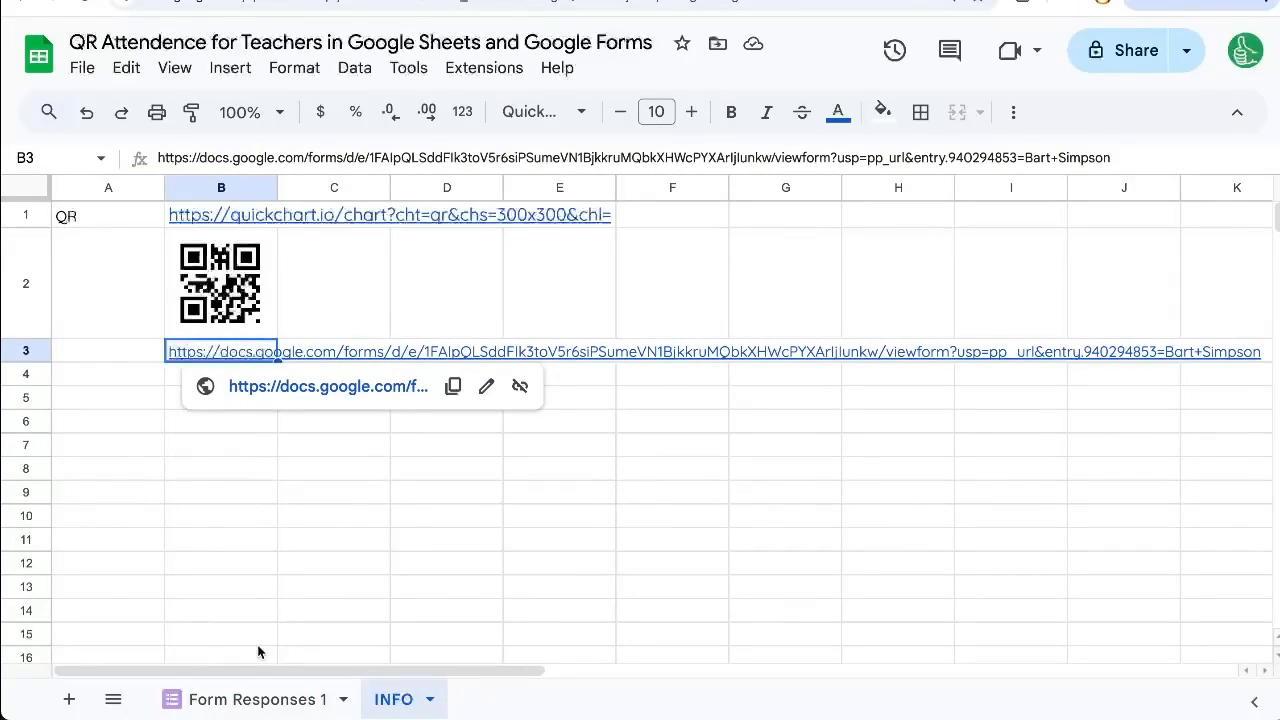
Type the NAME header in A1 and begin listing student names below
click(68, 699)
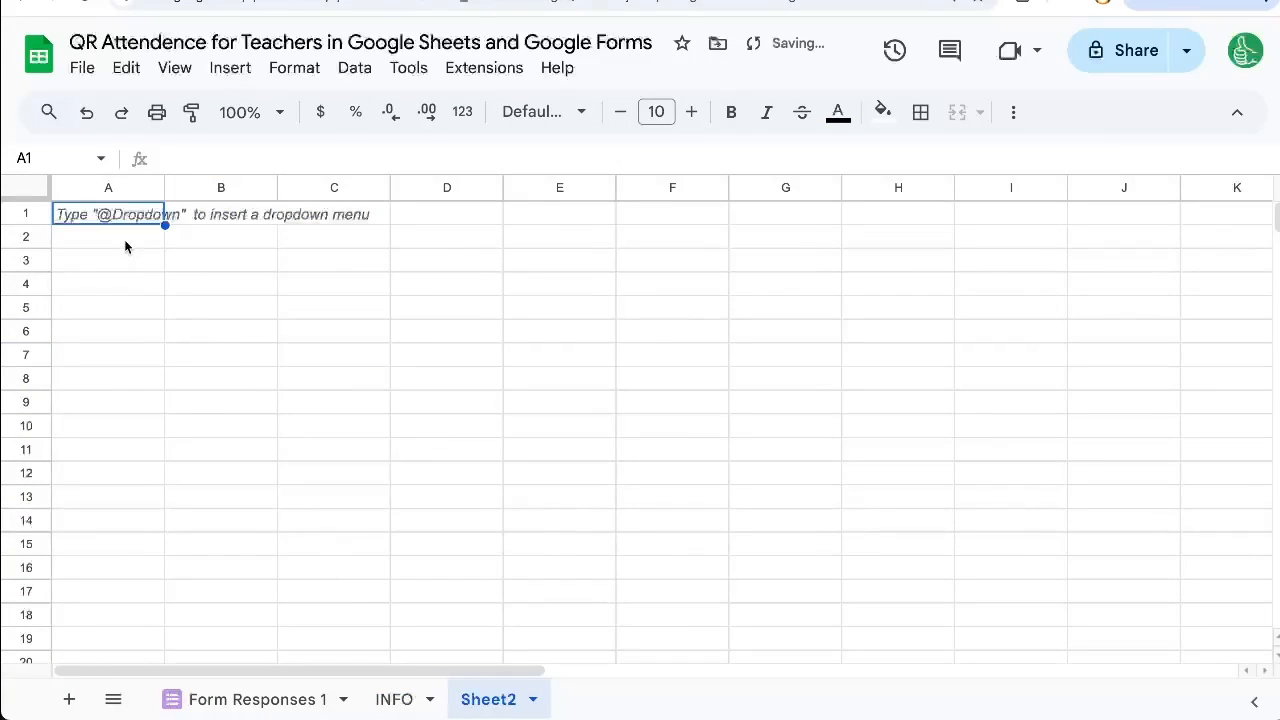
text(NAME)
click(221, 214)
text(URL)
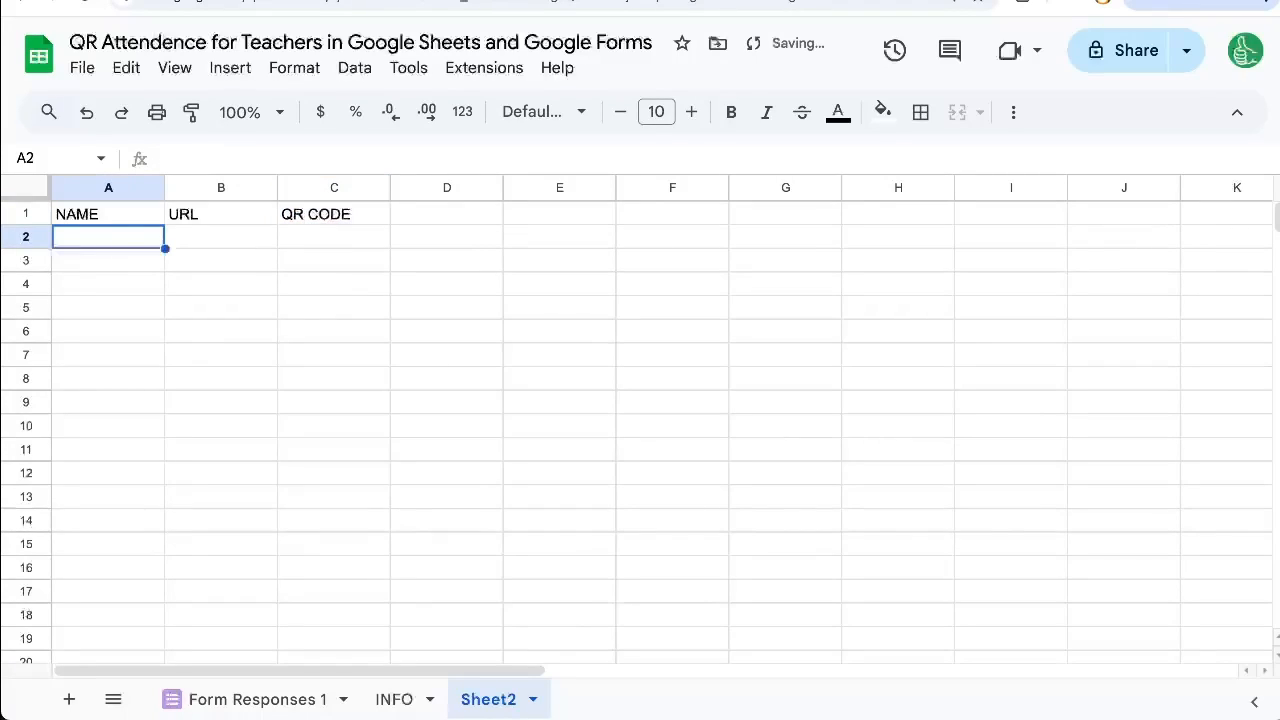
text(Angela Salsbury)
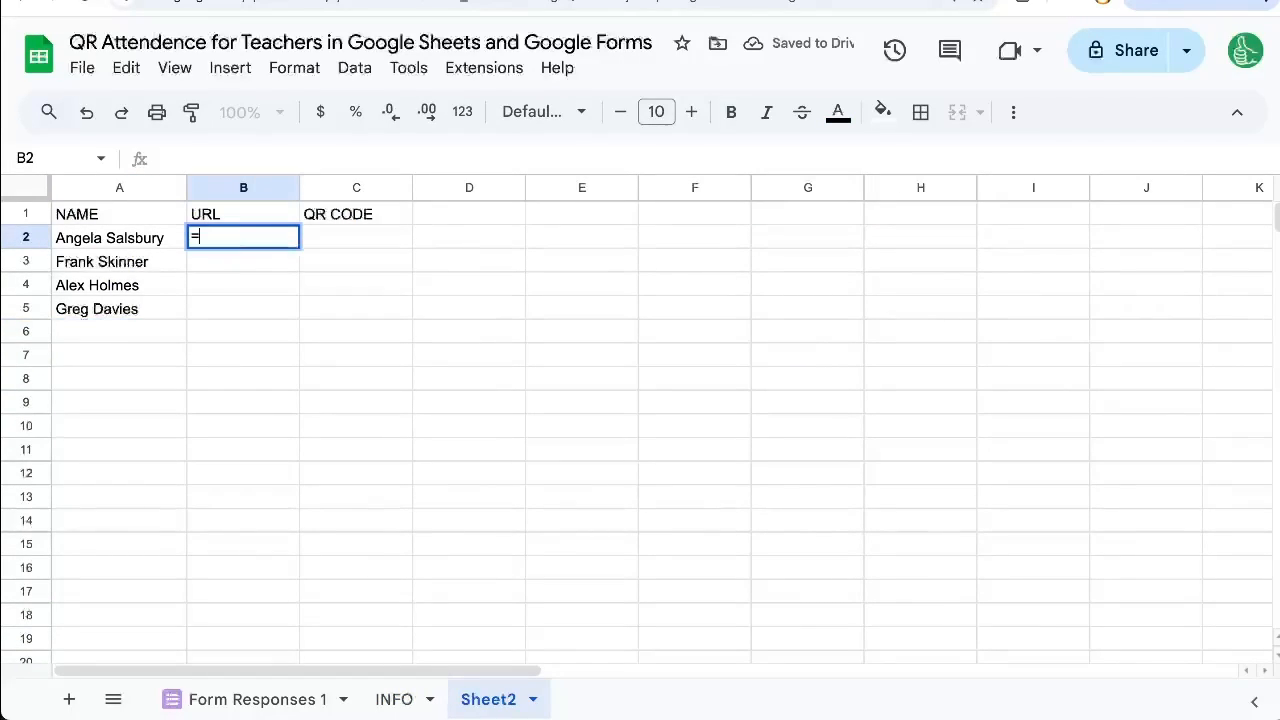
Enter the form URL joined with SUBSTITUTE(A2," ","+") in the URL column
text(="https://docs.google.com/forms/d/e/1FAIpQLSddFIk3toV5r6siPSumeVN1BjkkruMQbkXHWcPYXArIjIunkw/viewform?usp=pp_url&entry.940294853=Bart+Simpson)
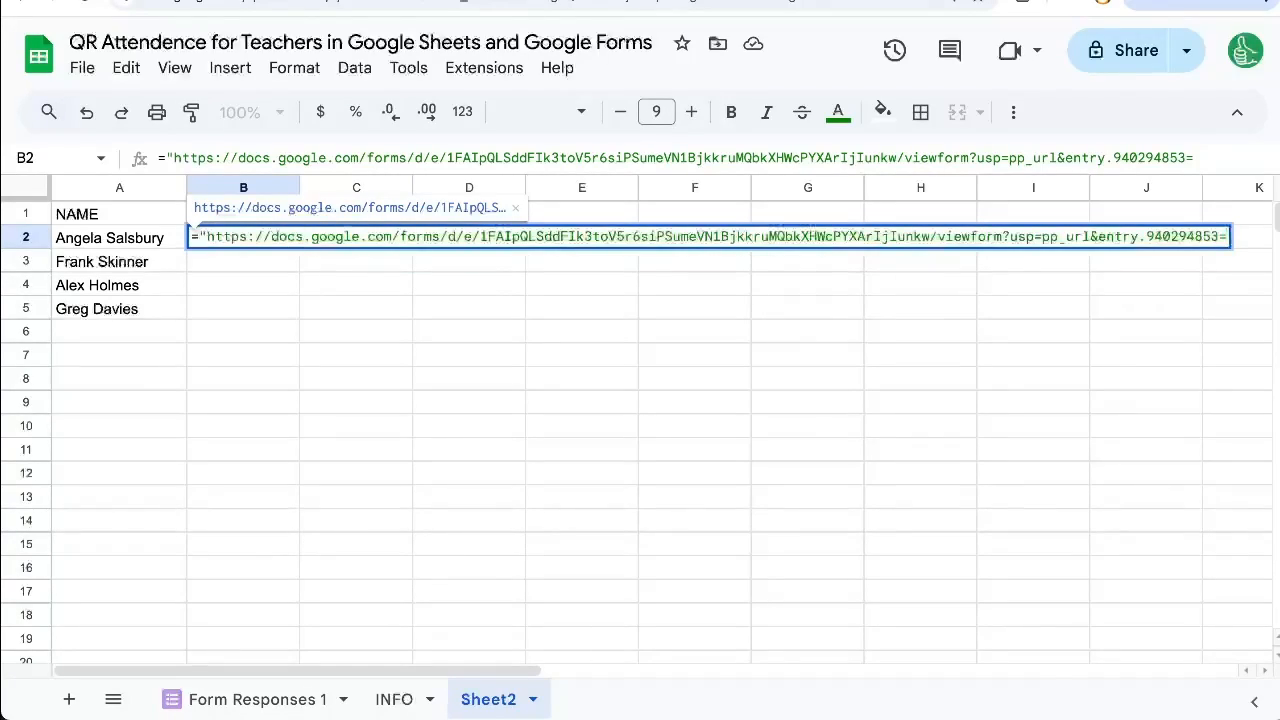
mouse_move(1147, 264)
text(")
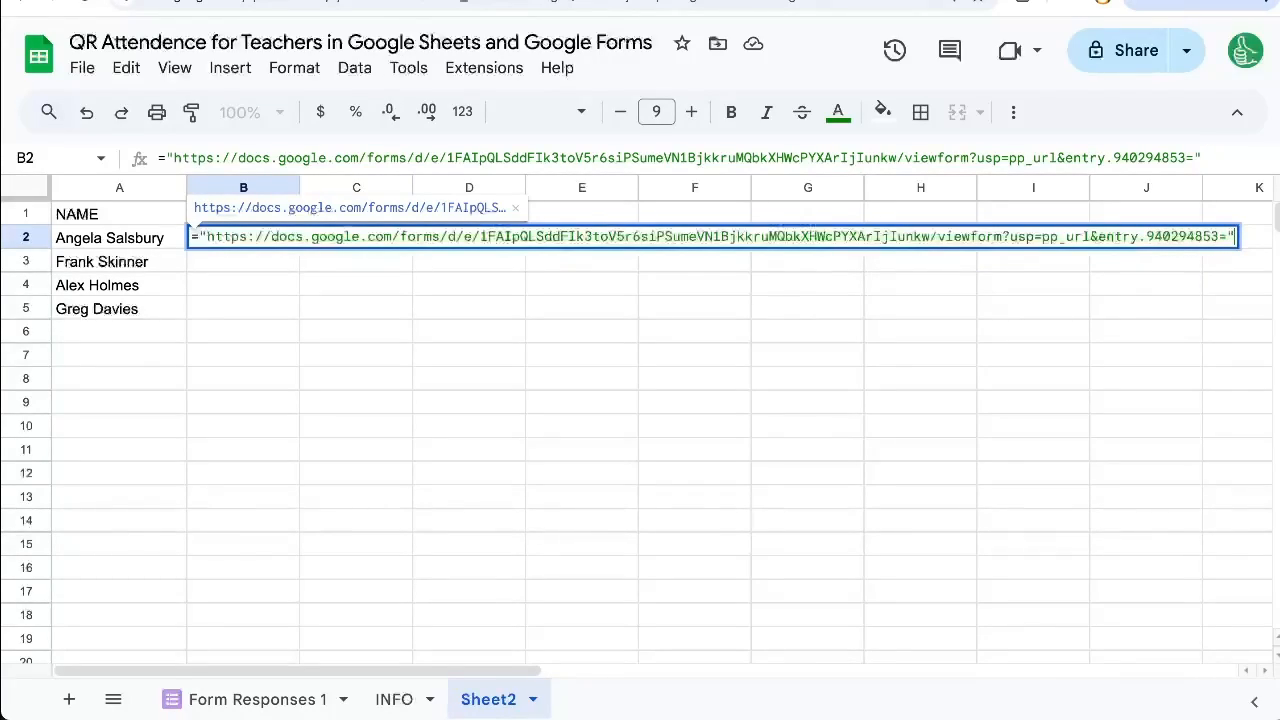
text(&)
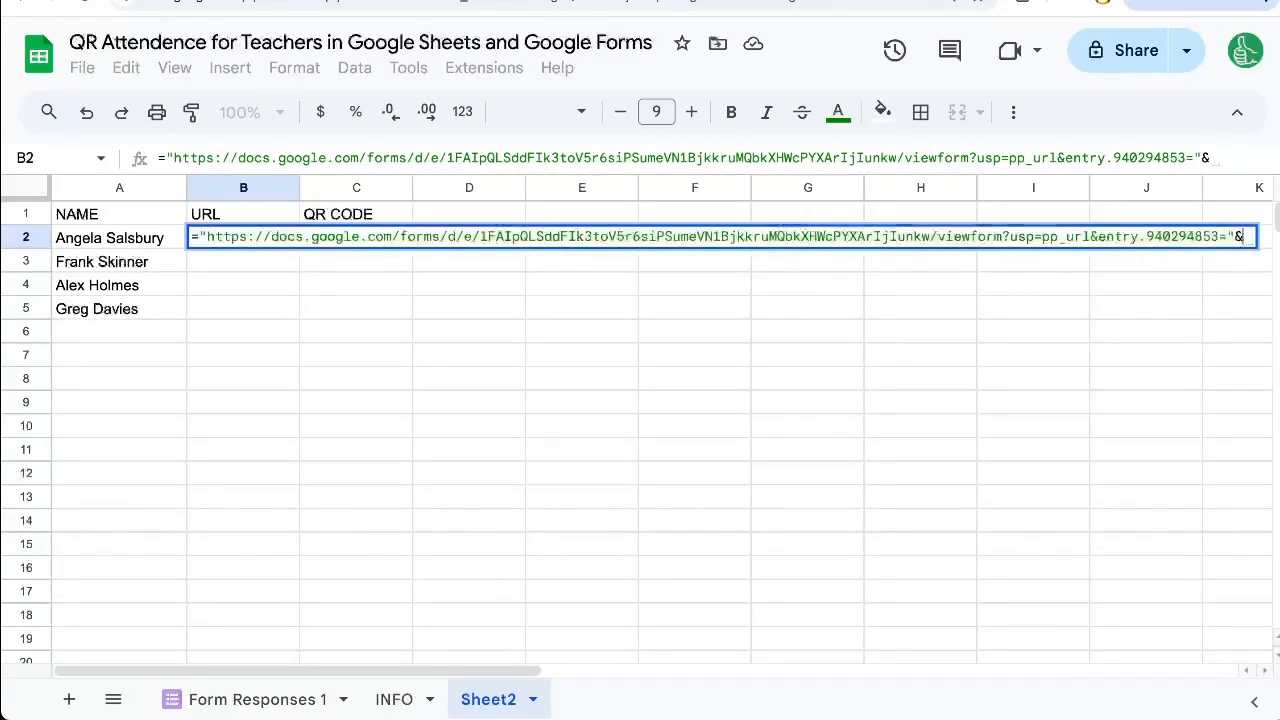
text(SUBSTITUTE(A2)
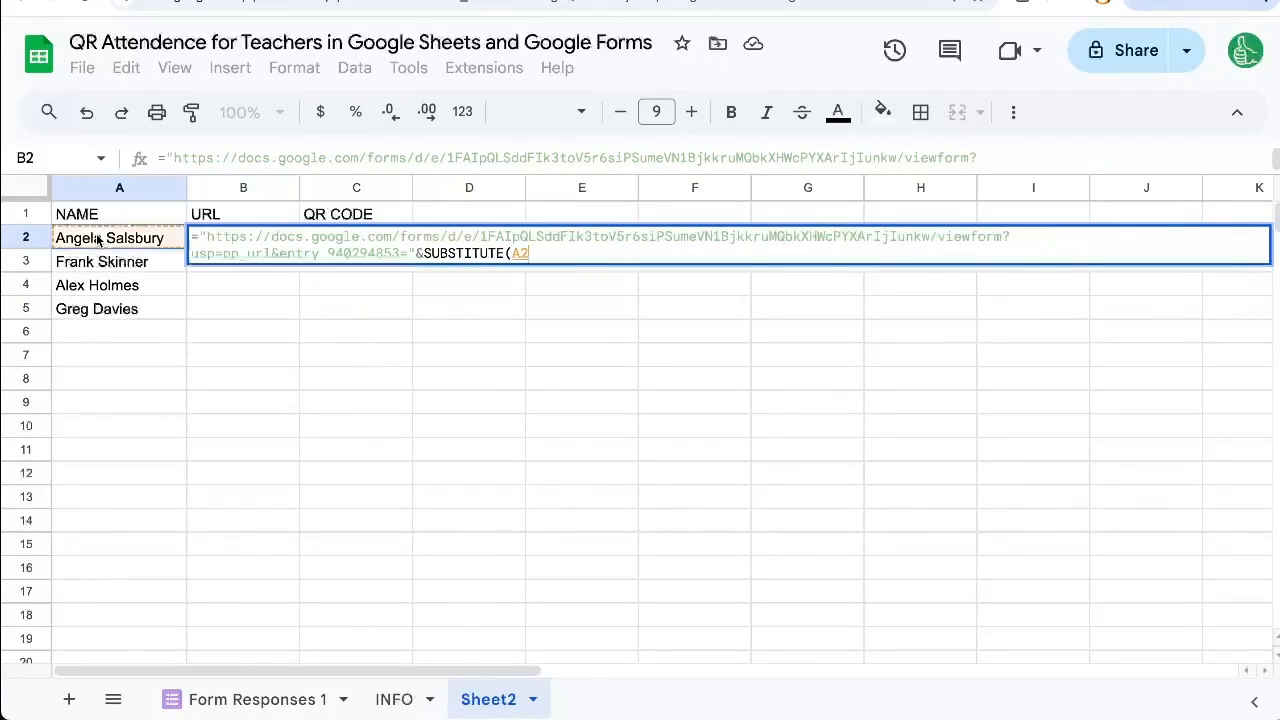
text(,)
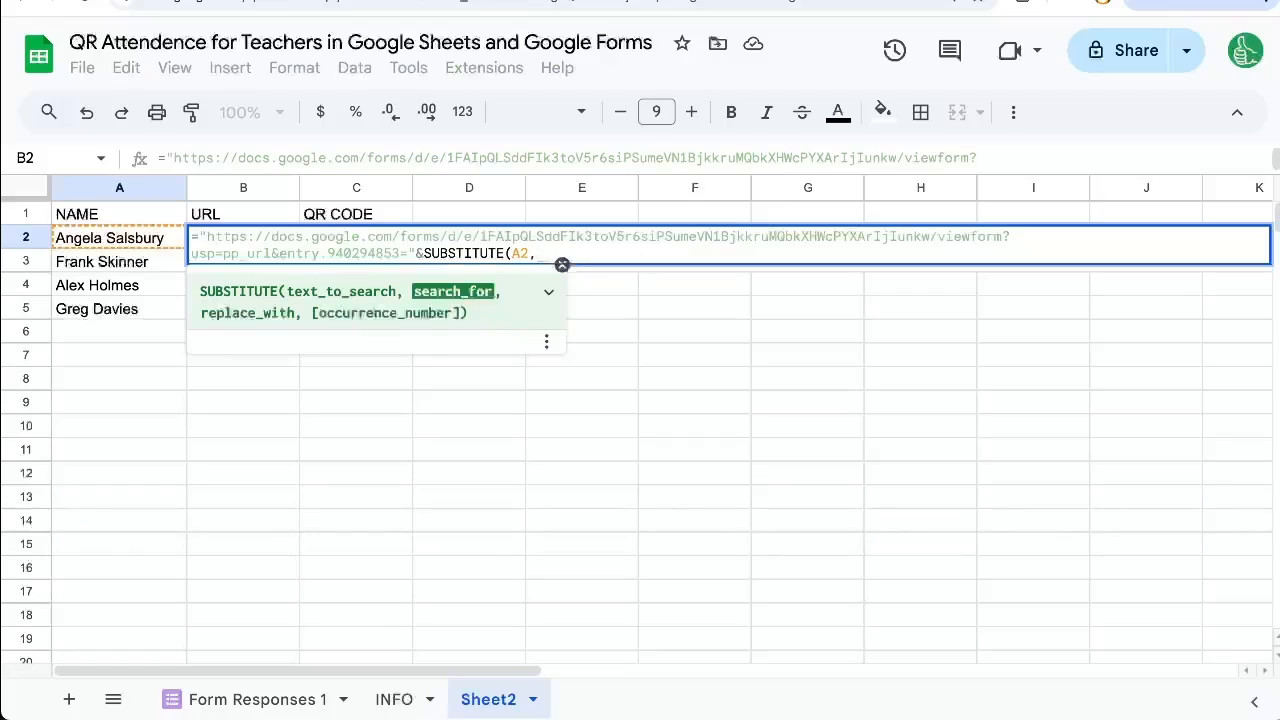
text(" ")
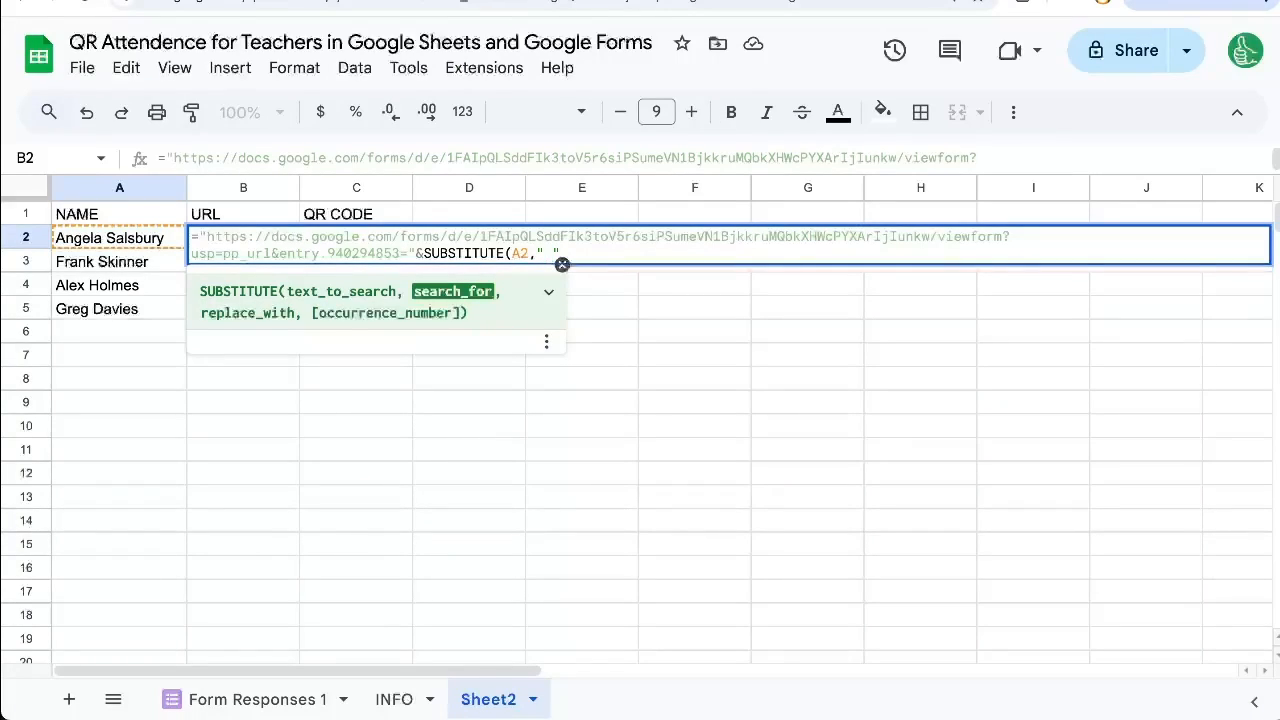
text(,")
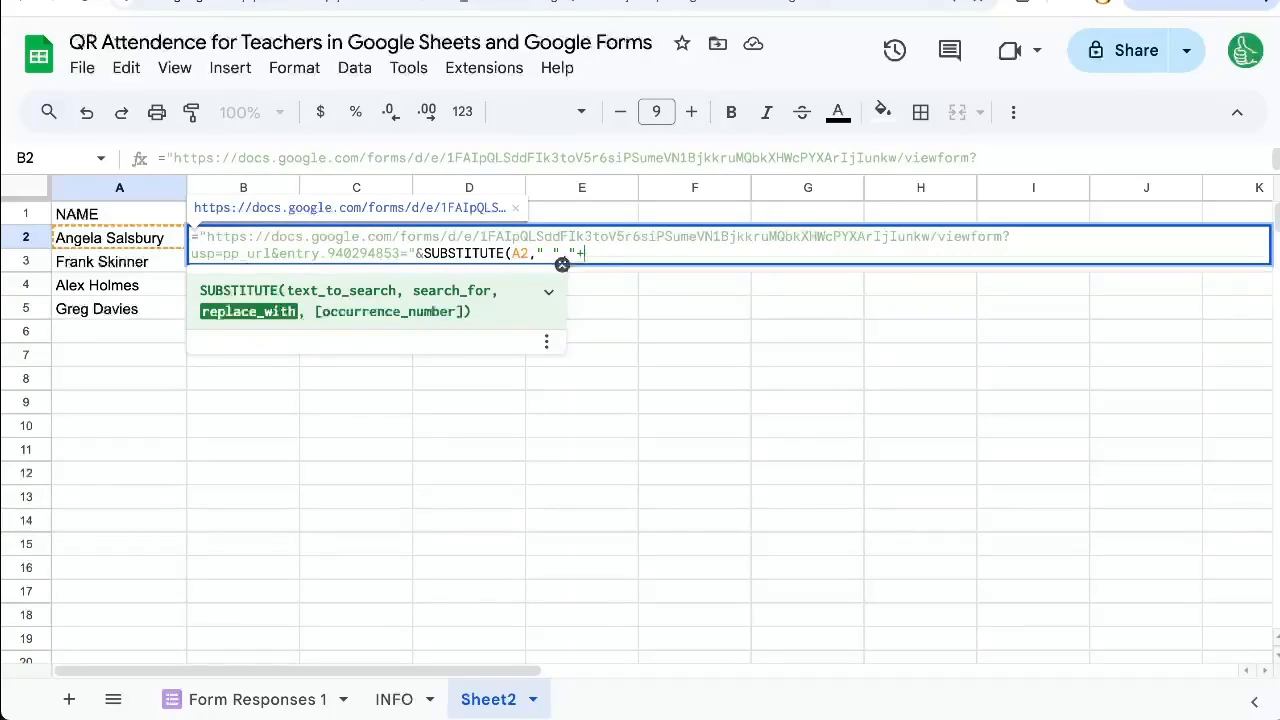
text(+"))
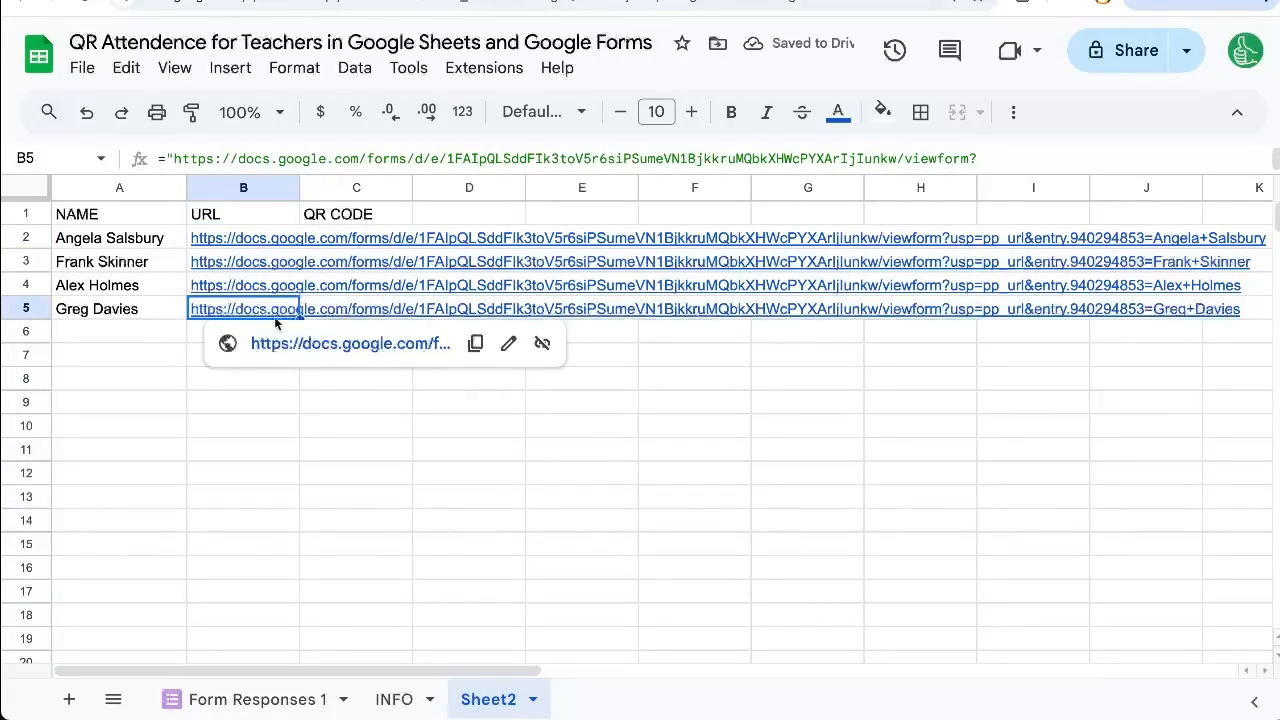
click(356, 238)
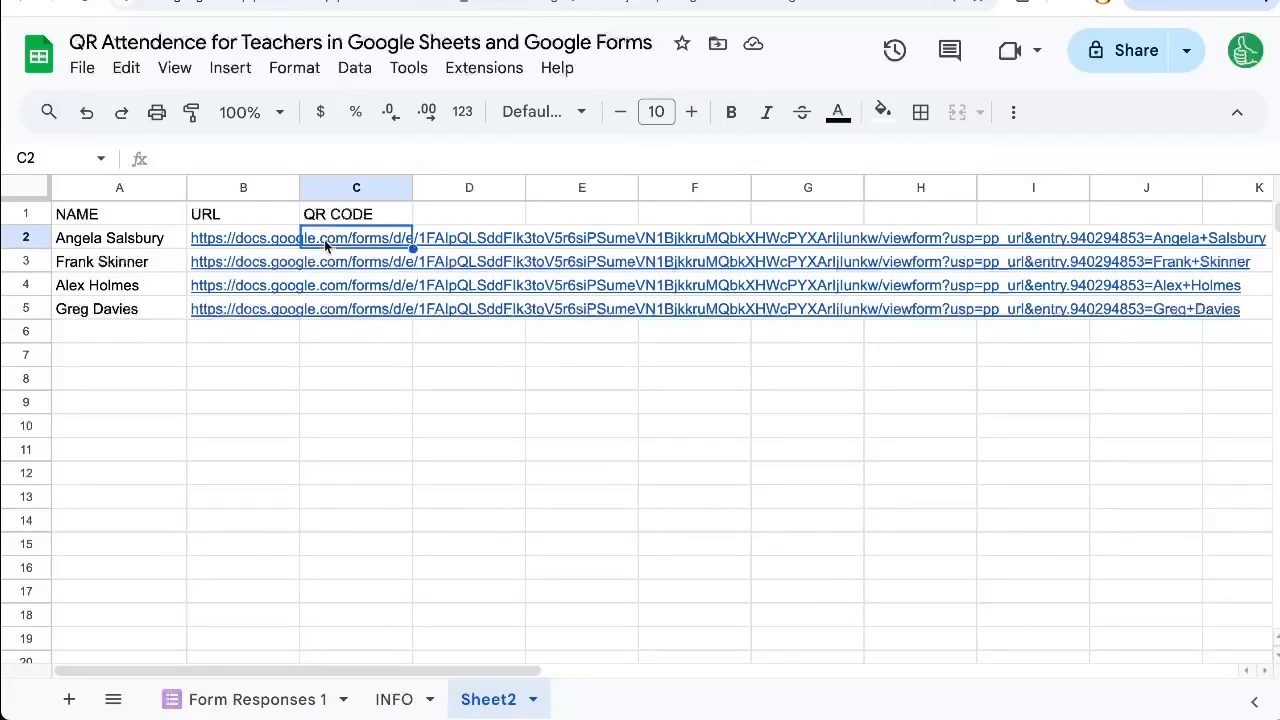
click(393, 699)
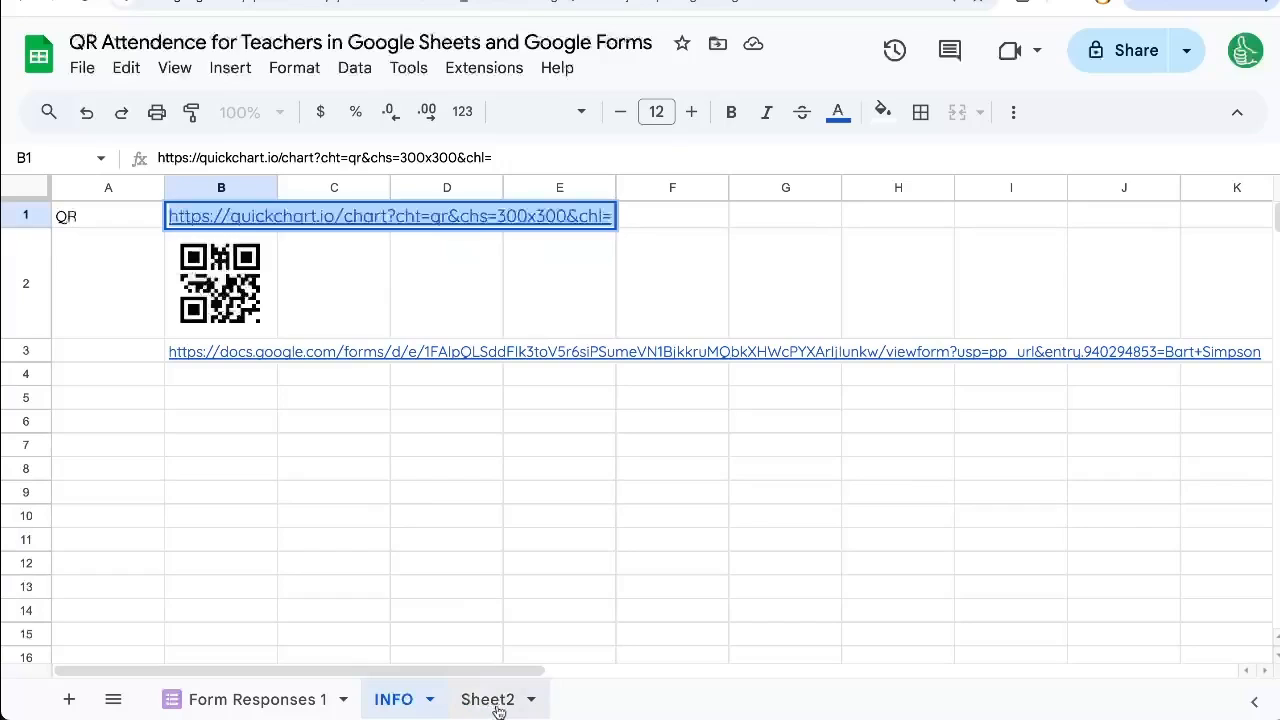
click(488, 699)
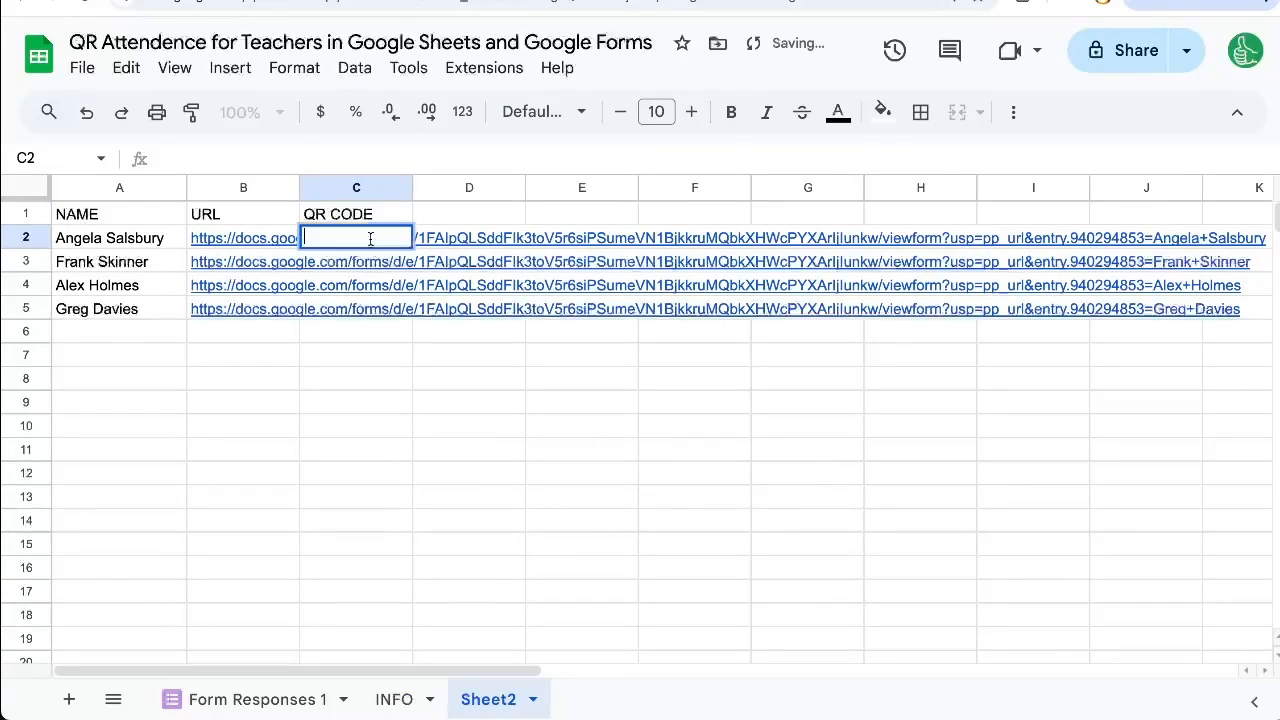
text(=IMAGE()
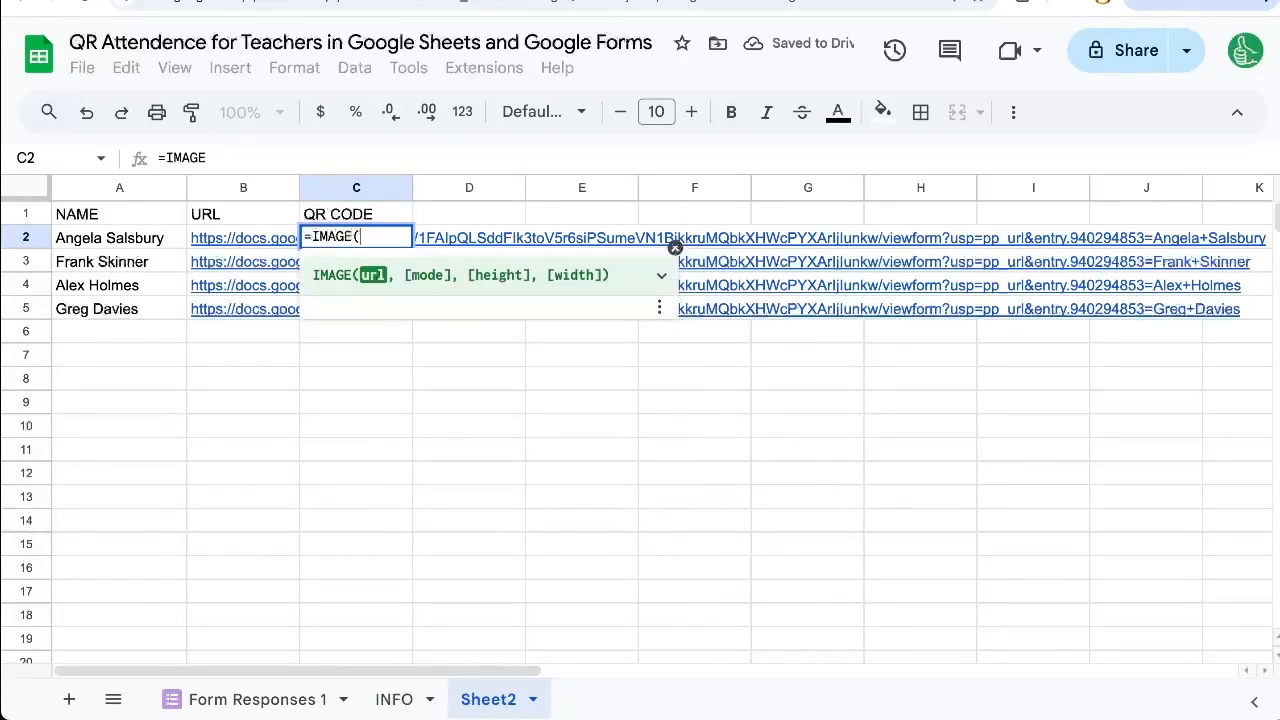
text("https://quickchart.io/chart?cht=qr&chs=300x300&chl=")
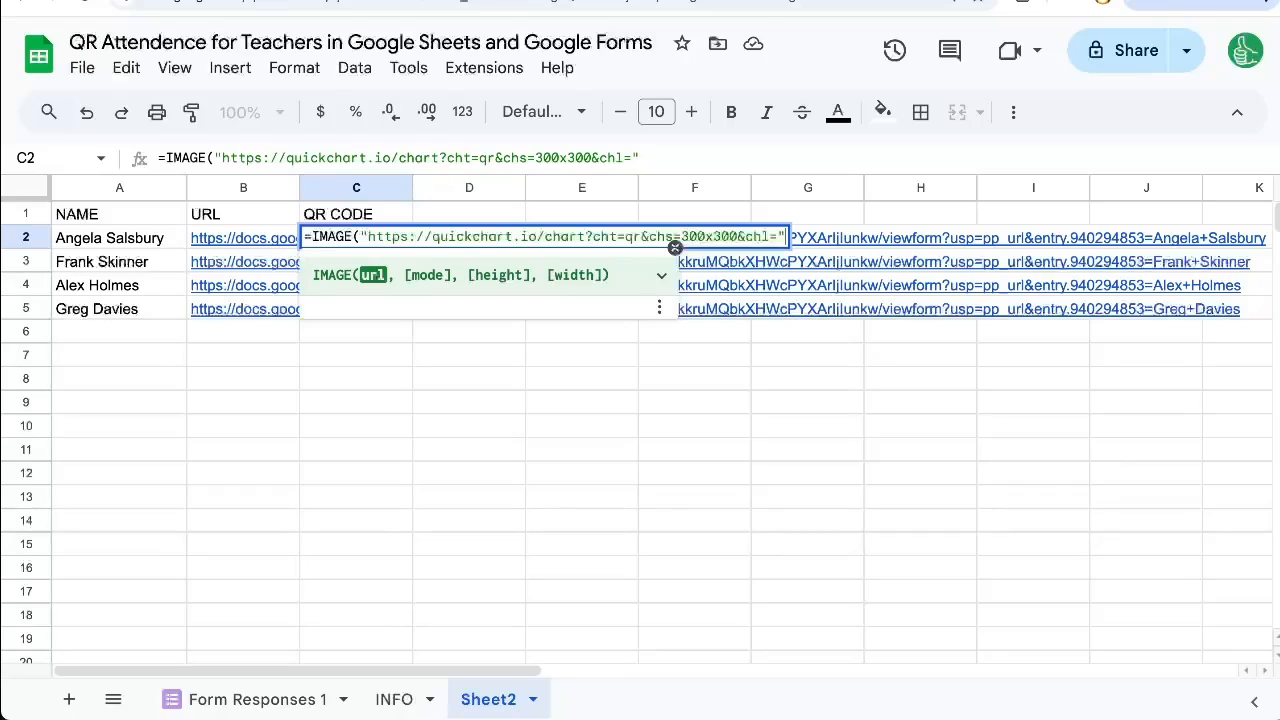
text(&)
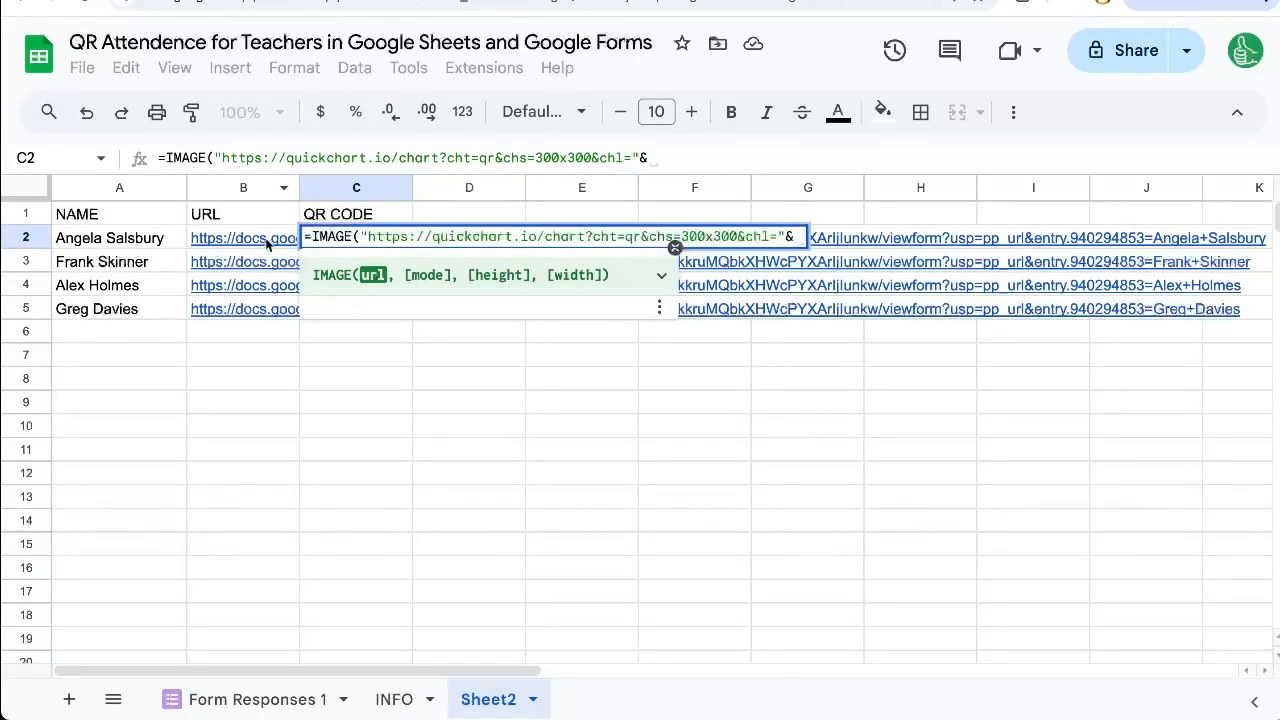
mouse_move(220, 240)
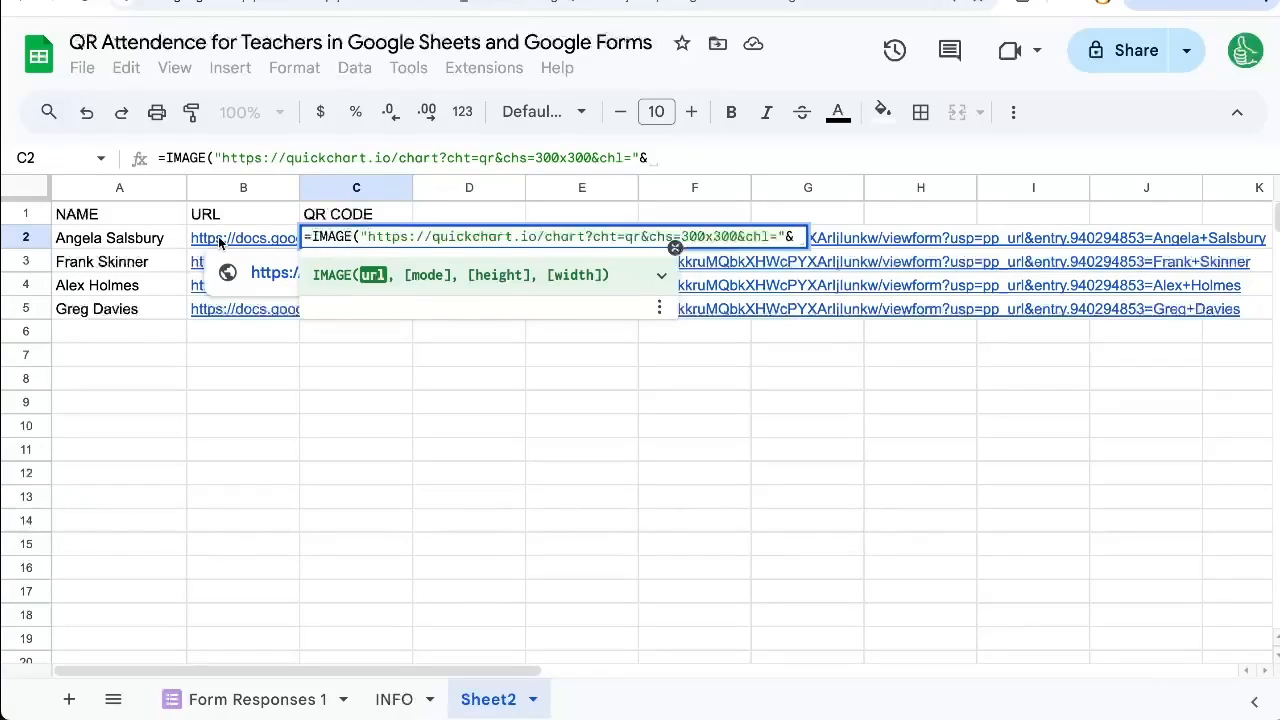
key(Return)
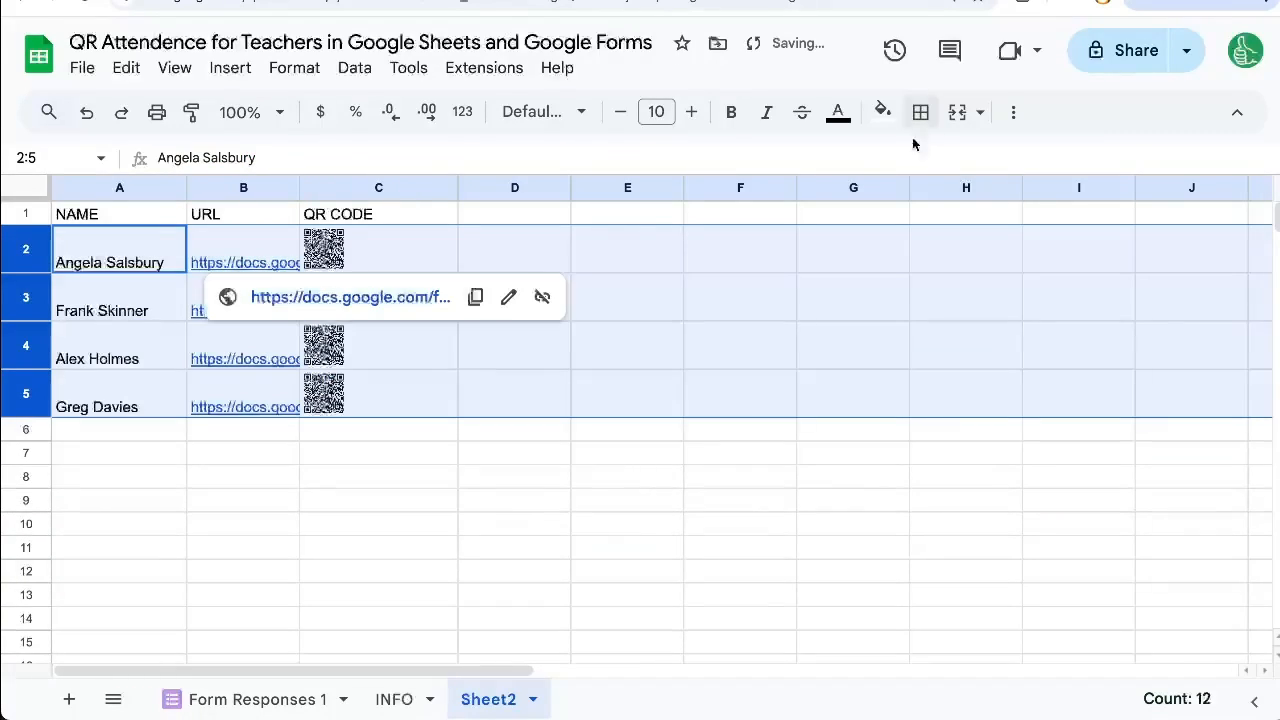
Enlarge student rows 2–5 and centre the QR codes horizontally
click(378, 248)
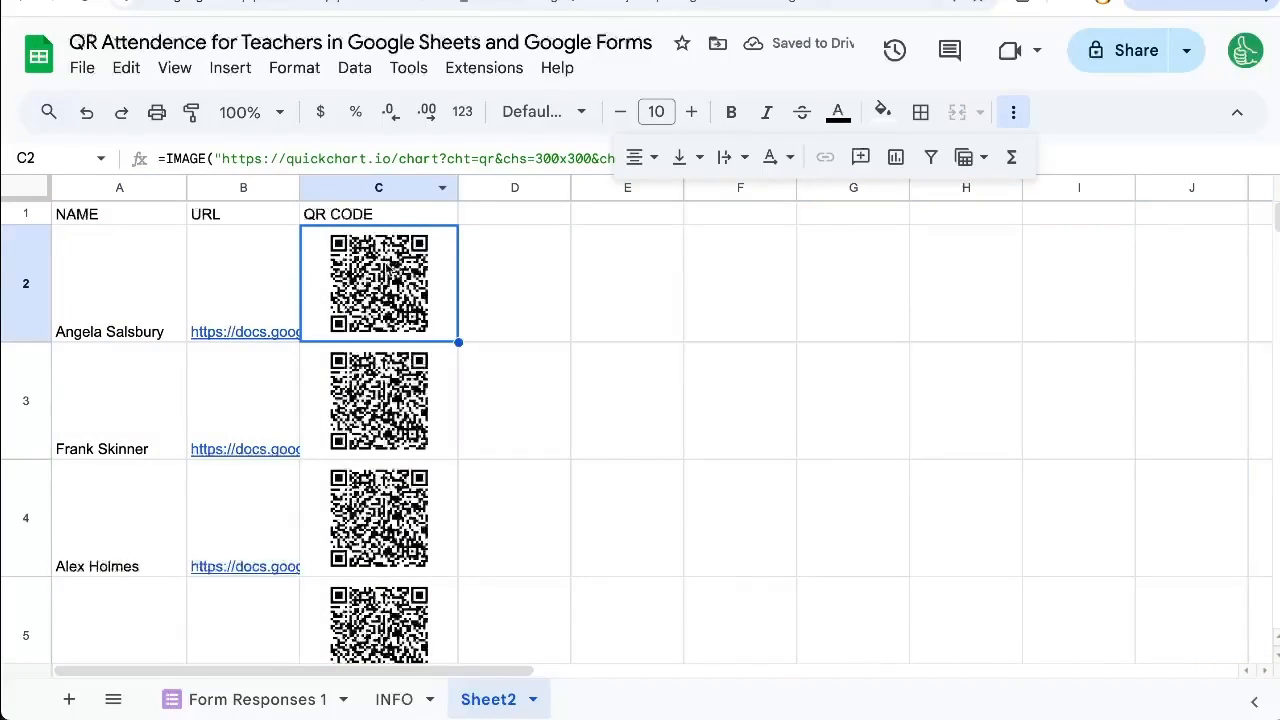
click(378, 187)
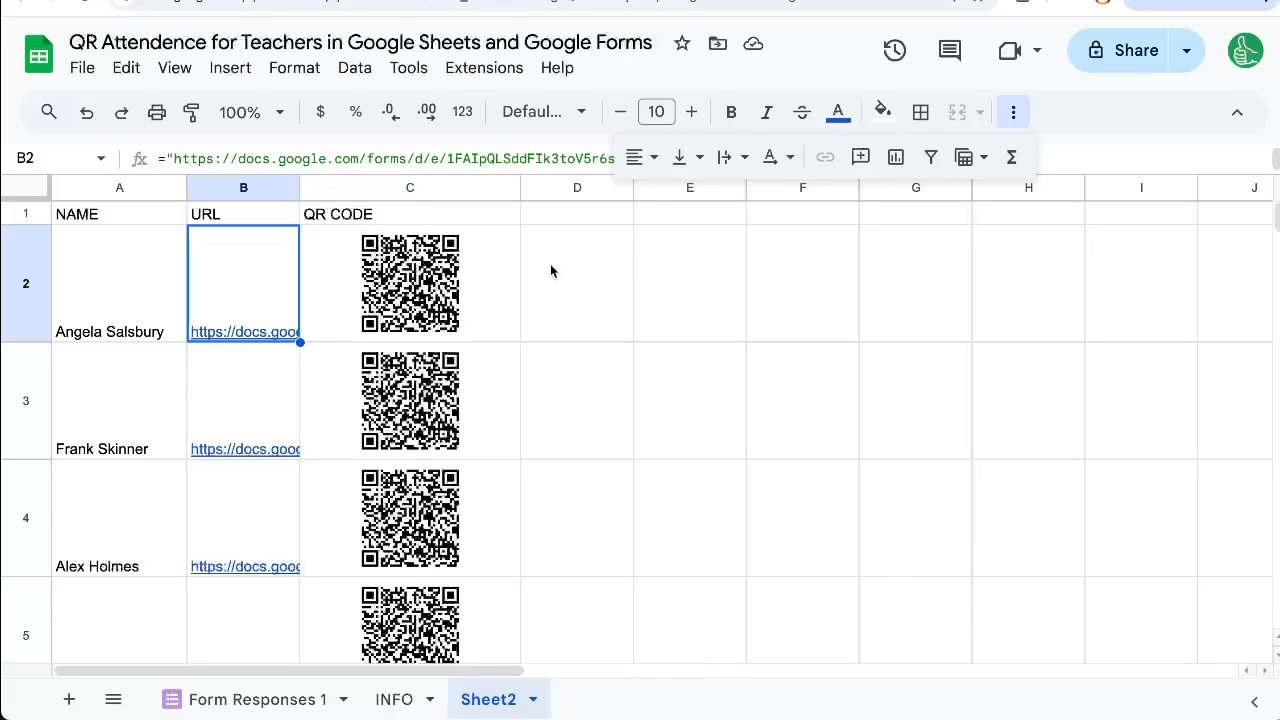
Auto-widen column B and fill the ENCODEURL QR formula down to C5
double_click(243, 283)
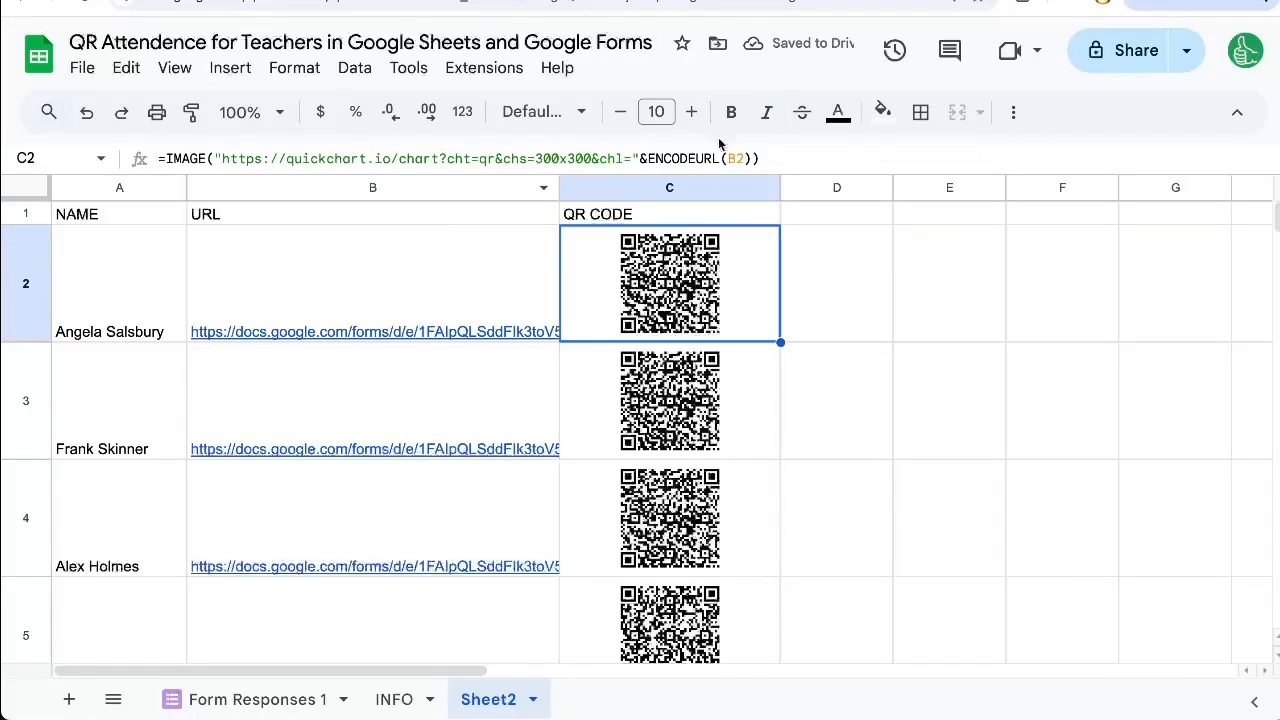
double_click(669, 283)
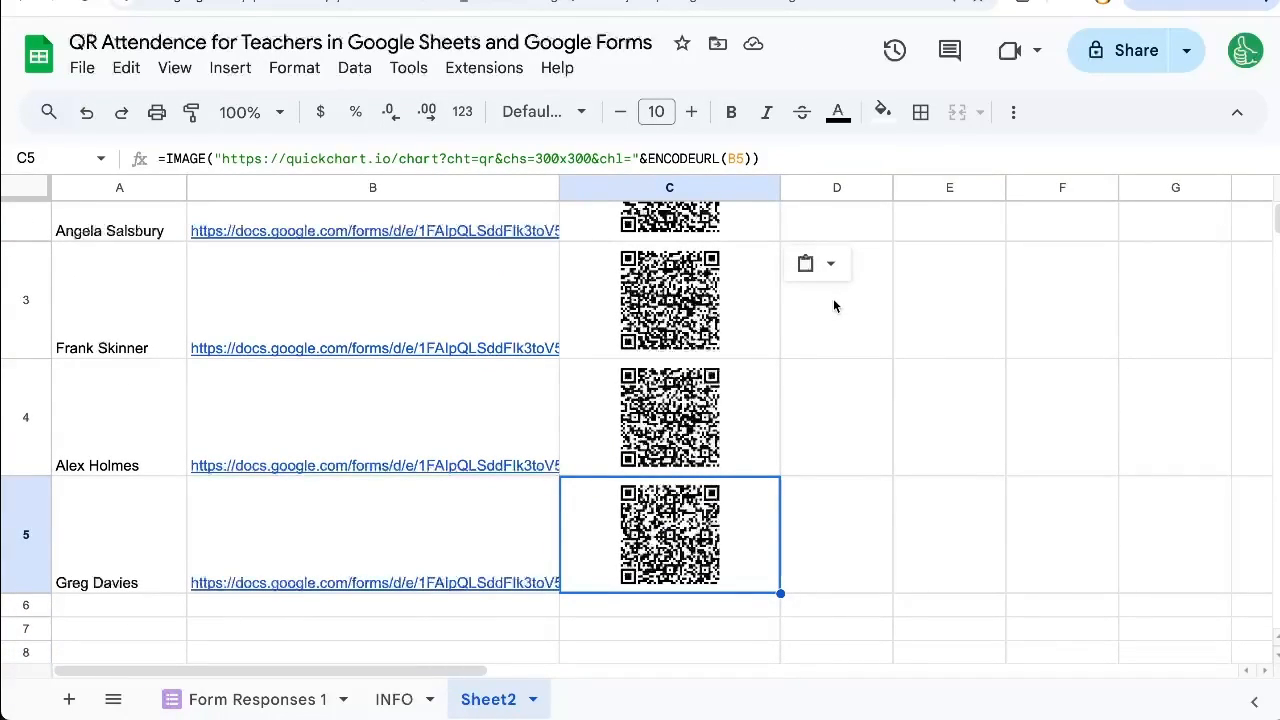
mouse_move(180, 50)
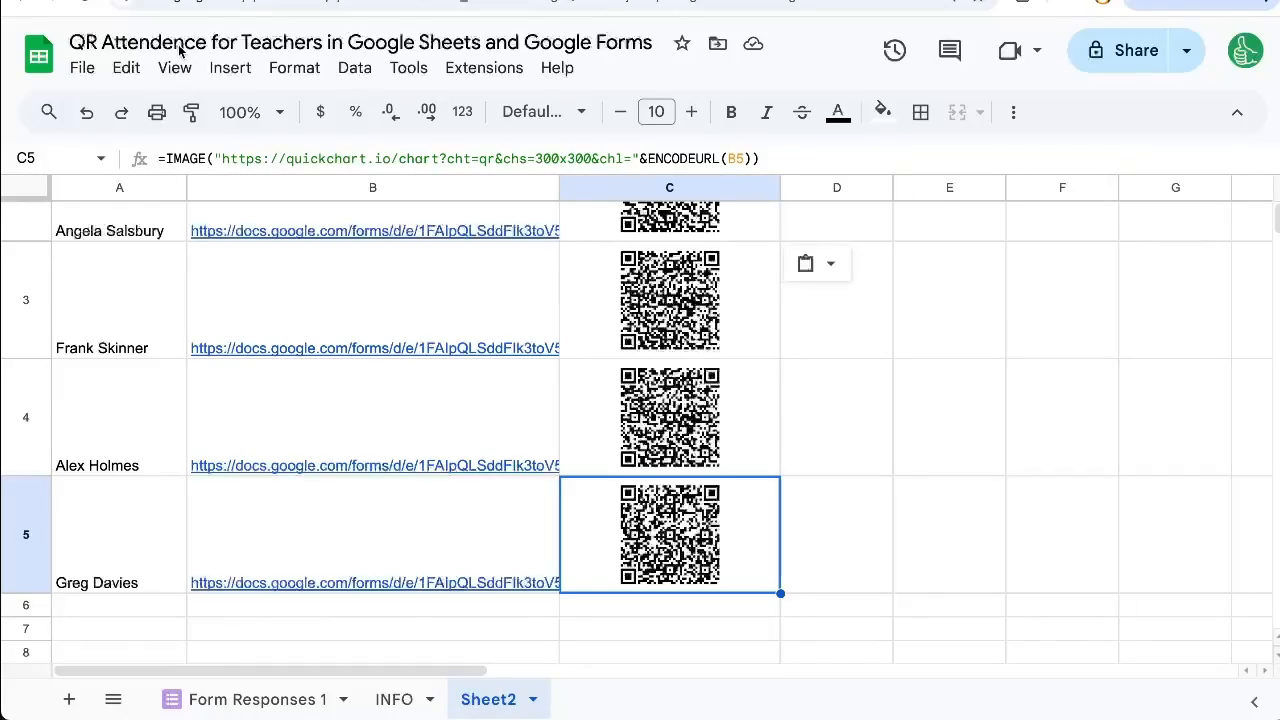